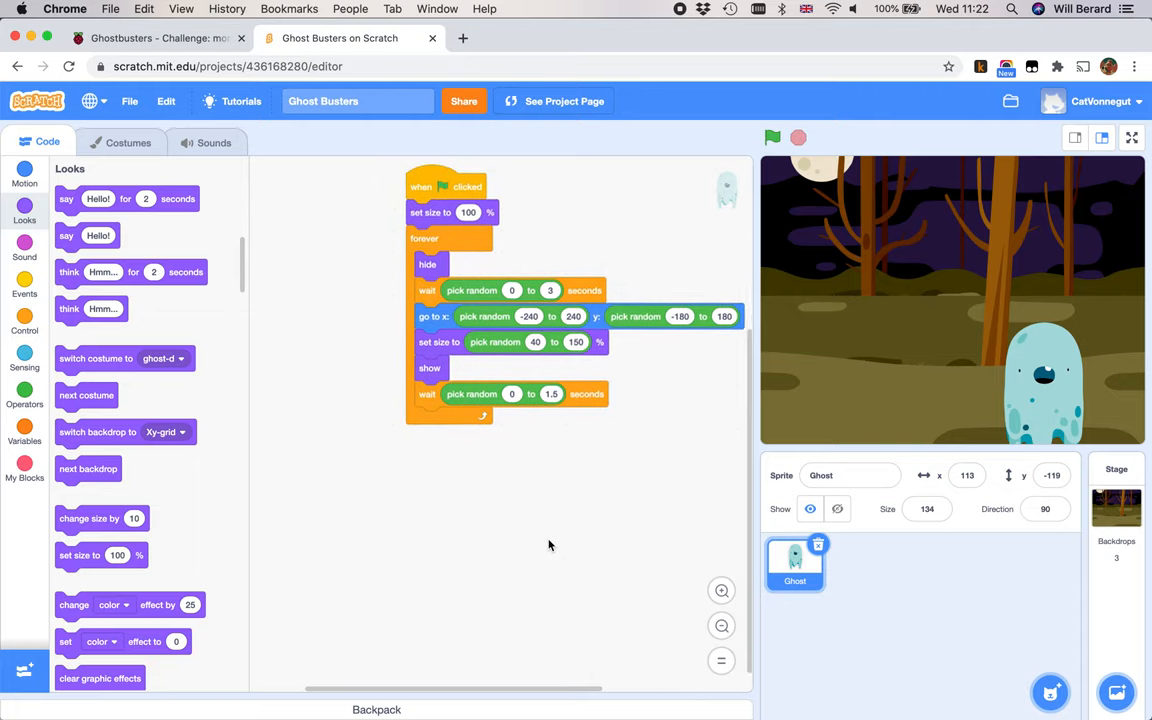
# Step: Check the ghost project, then return to the 'Challenge: more randomness' tutorial page
pyautogui.click(150, 38)
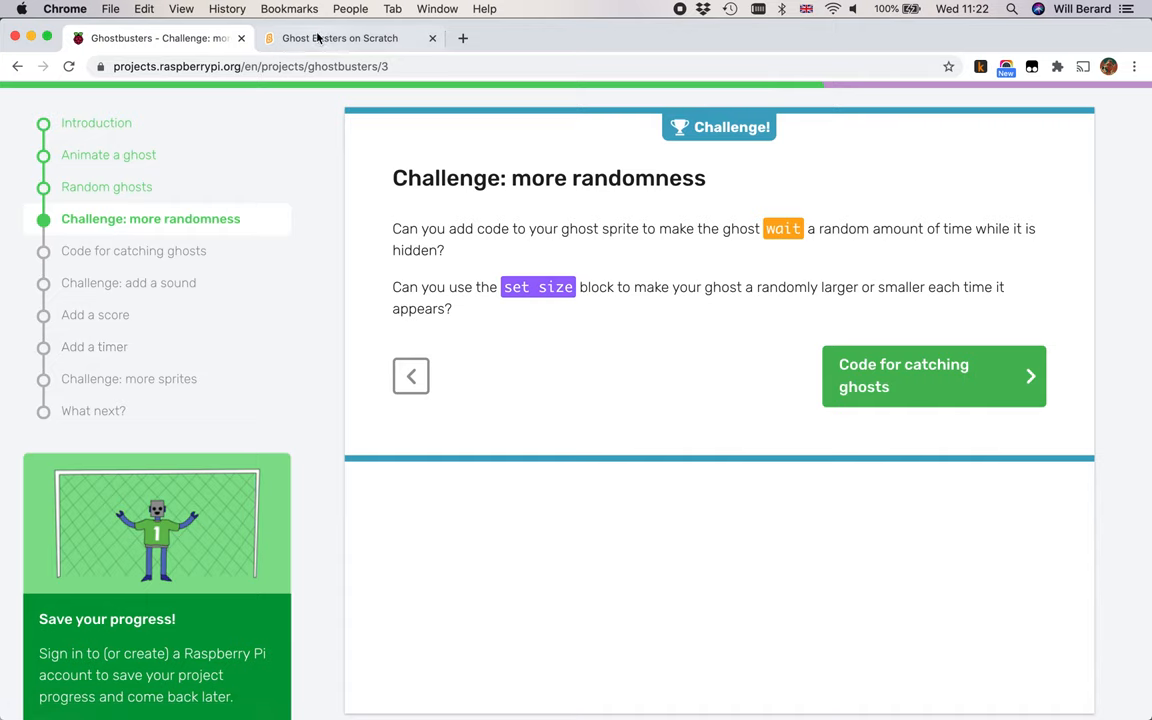
pyautogui.click(345, 38)
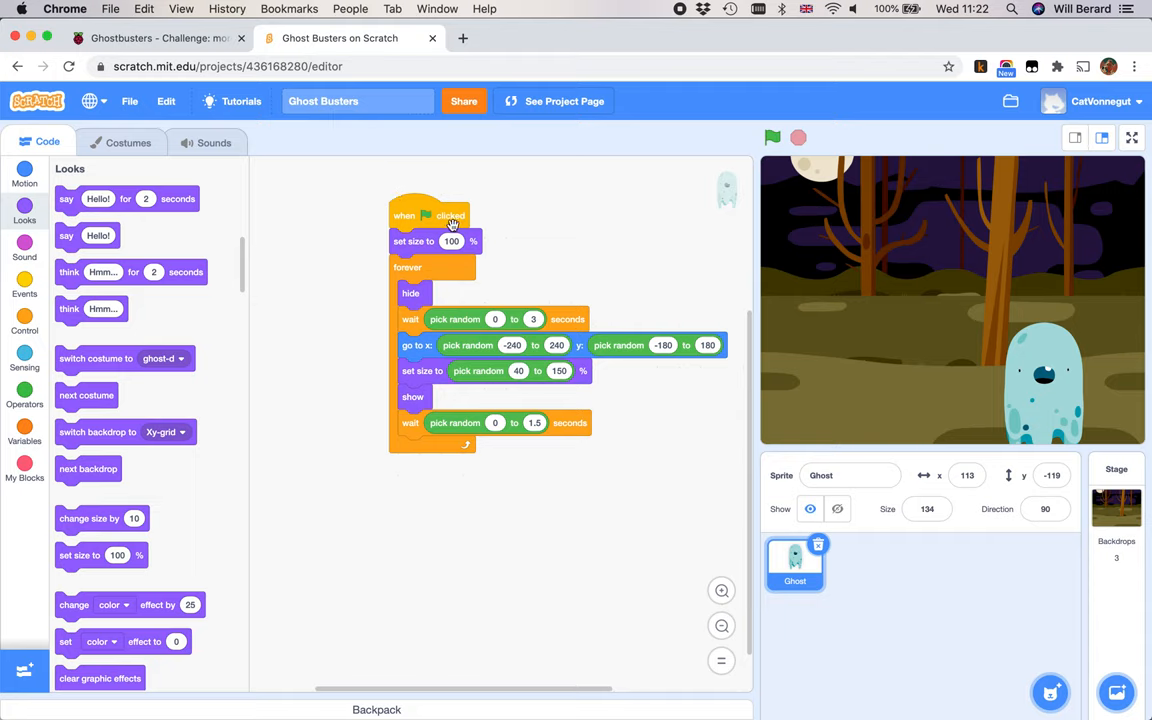
pyautogui.moveTo(1040, 447)
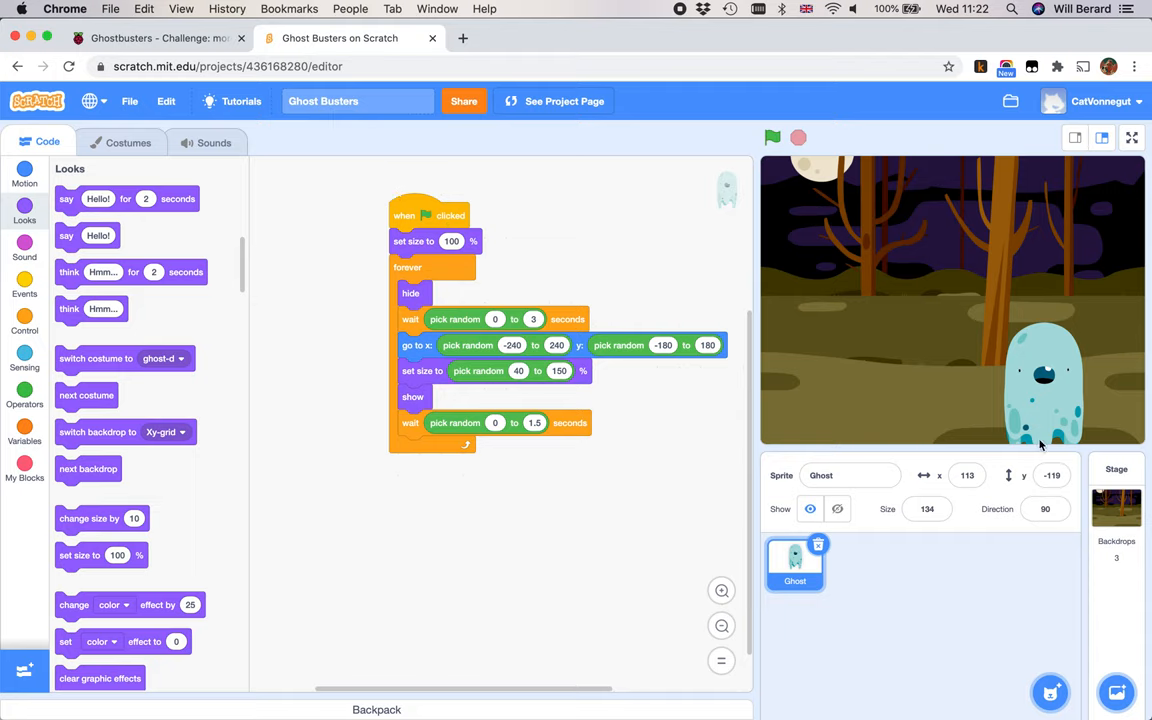
pyautogui.click(772, 137)
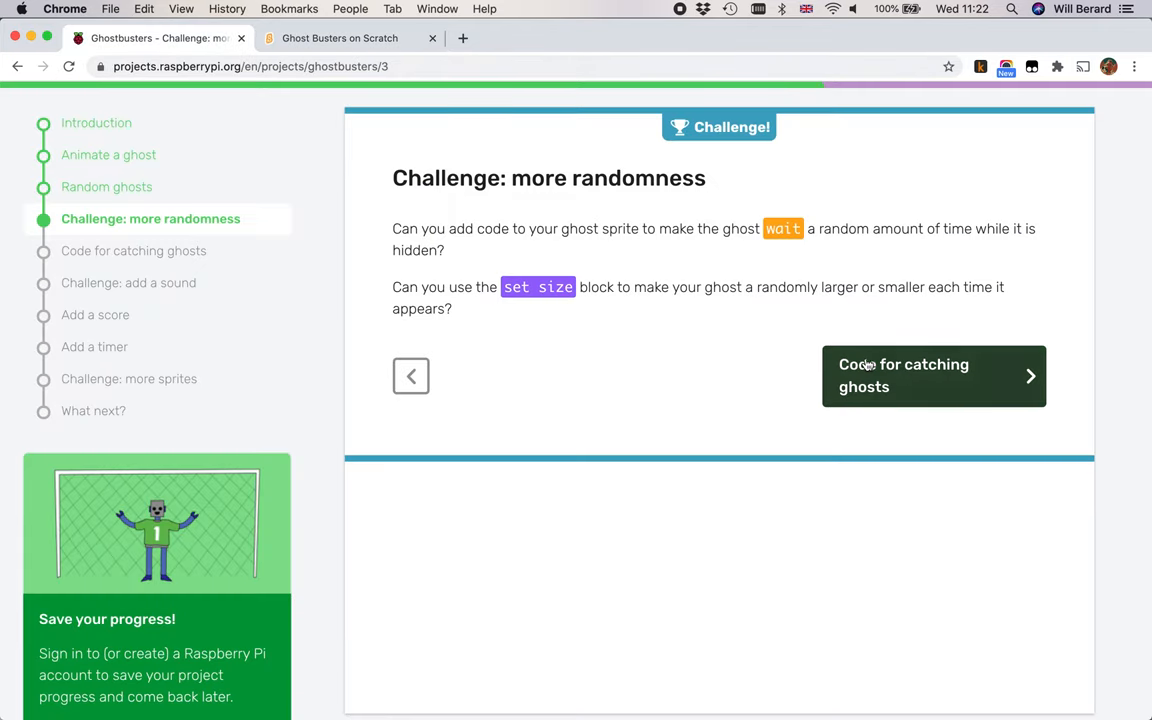
# Step: Advance the tutorial to 'Code for catching ghosts' and scroll to its hint
pyautogui.click(933, 375)
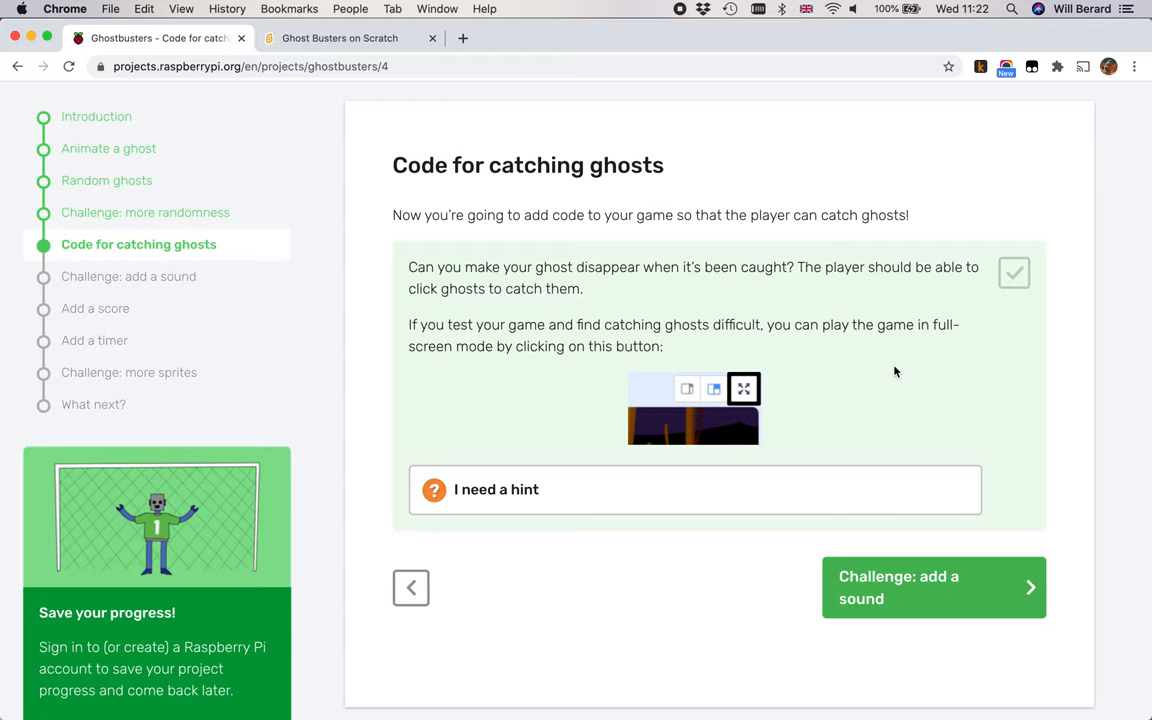
pyautogui.moveTo(720, 290)
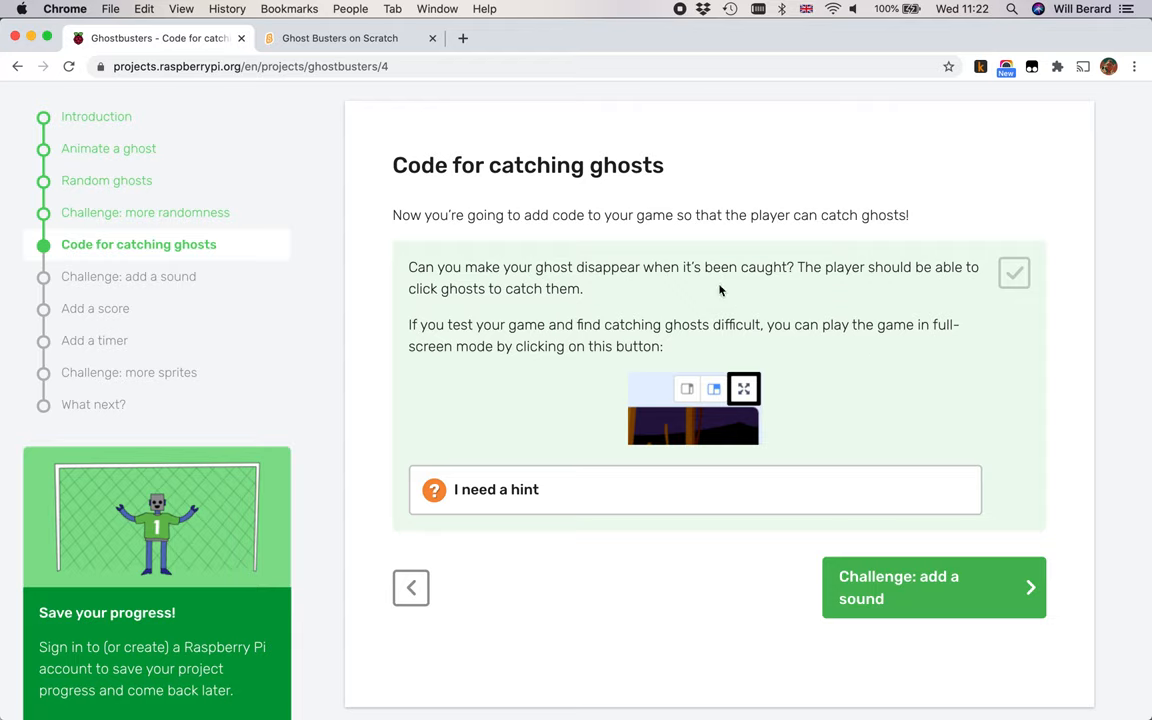
pyautogui.moveTo(555, 210)
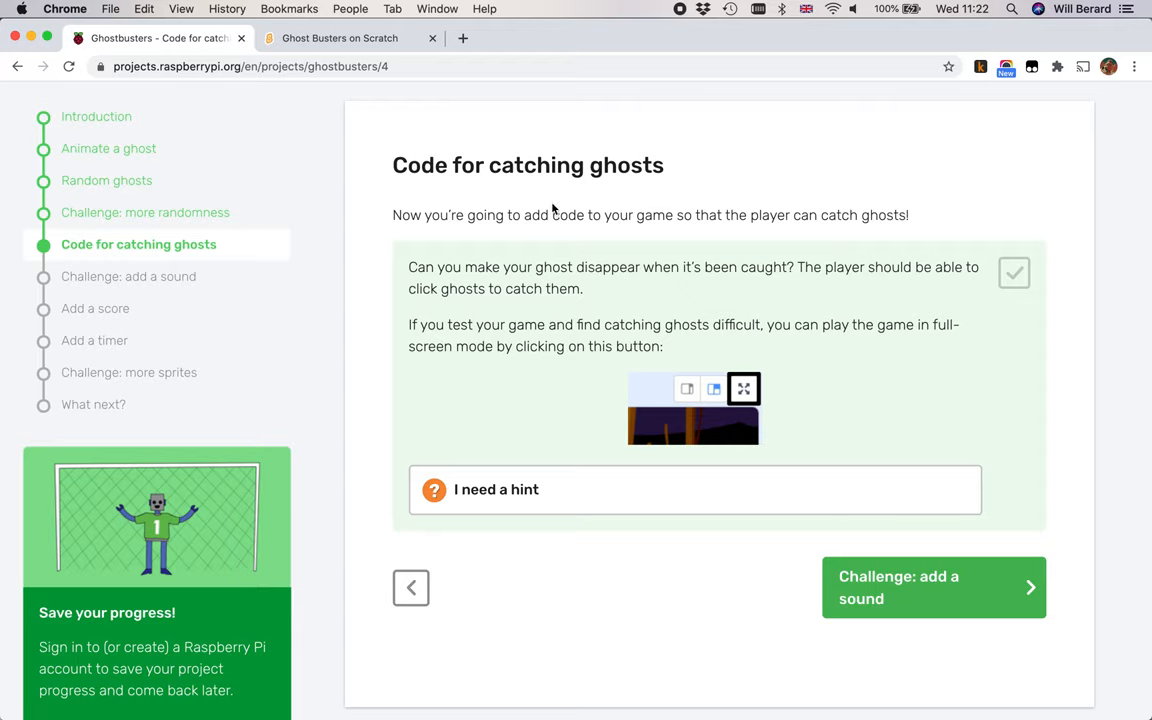
pyautogui.moveTo(505, 230)
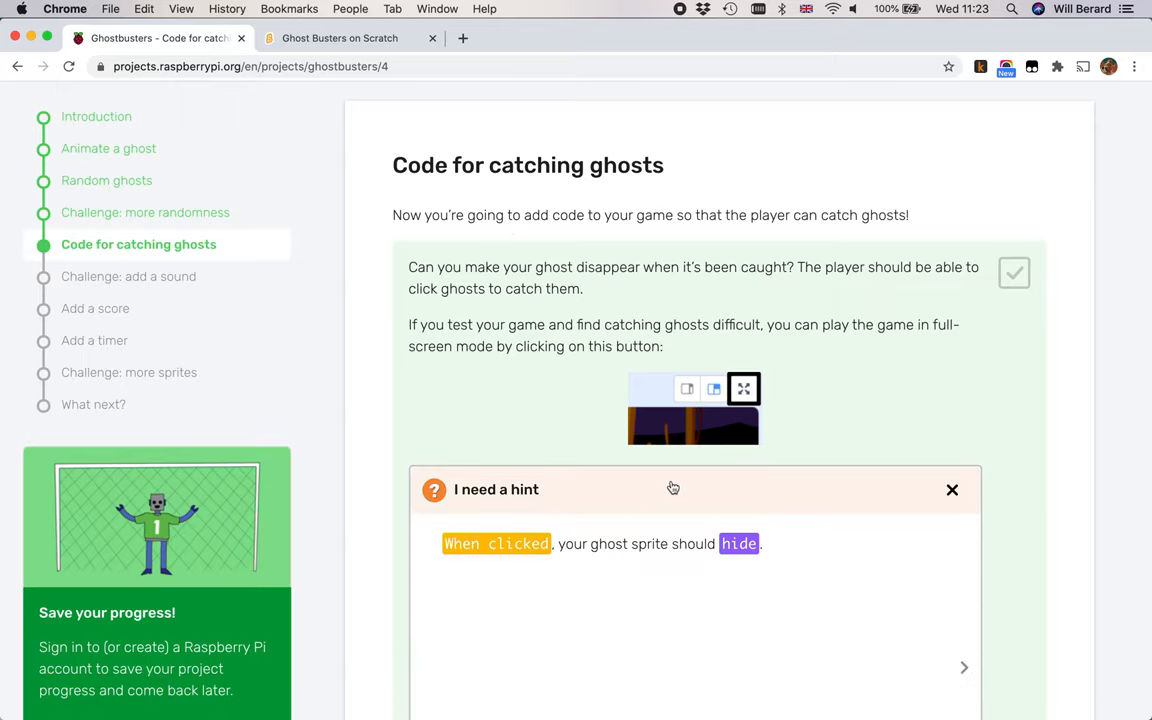
pyautogui.scroll(-3)
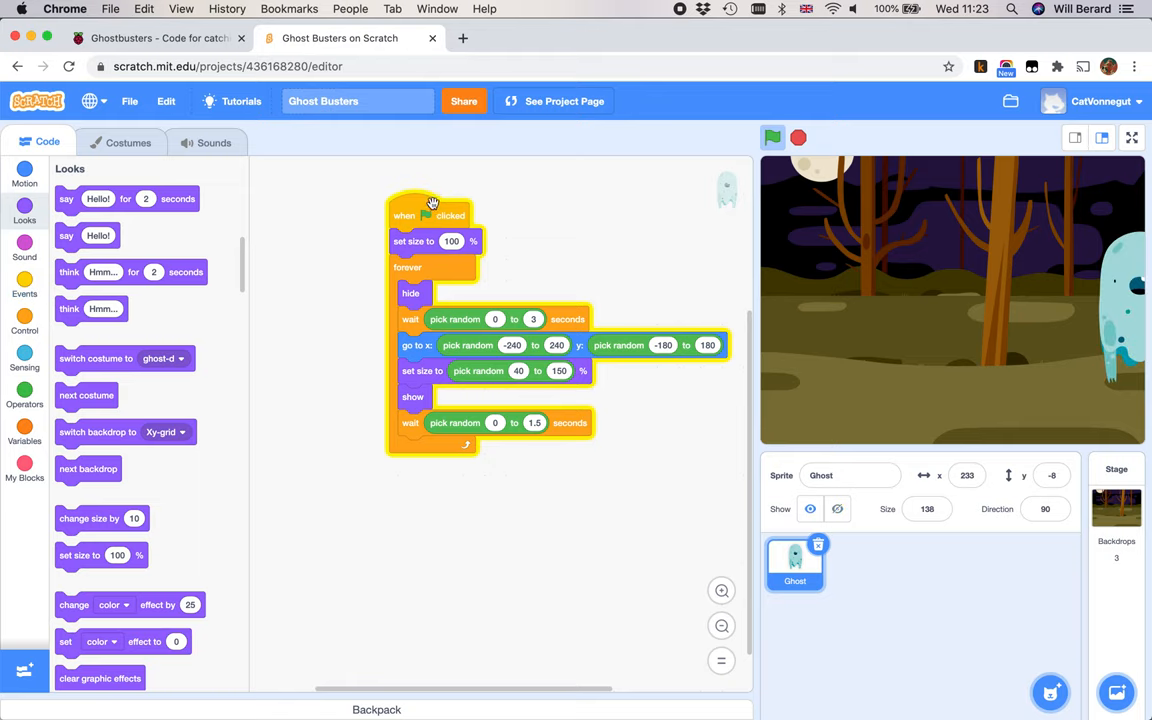
# Step: Test-run and stop the ghost game, then show the Events blocks
pyautogui.click(772, 137)
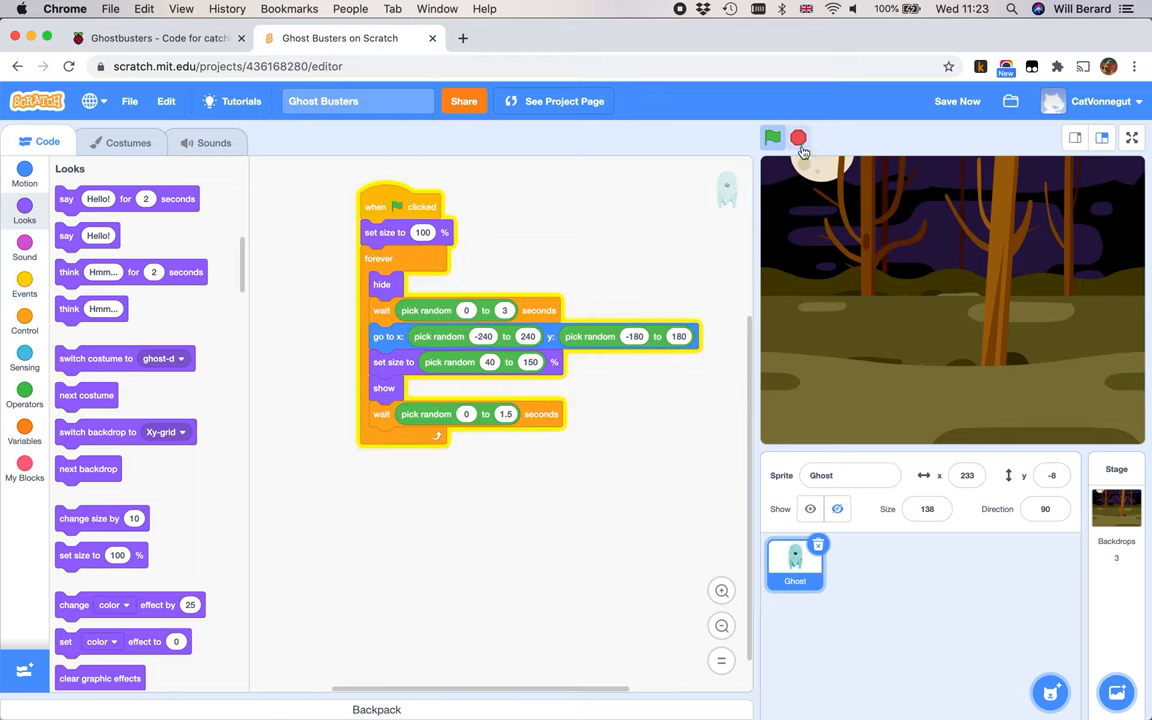
pyautogui.click(772, 138)
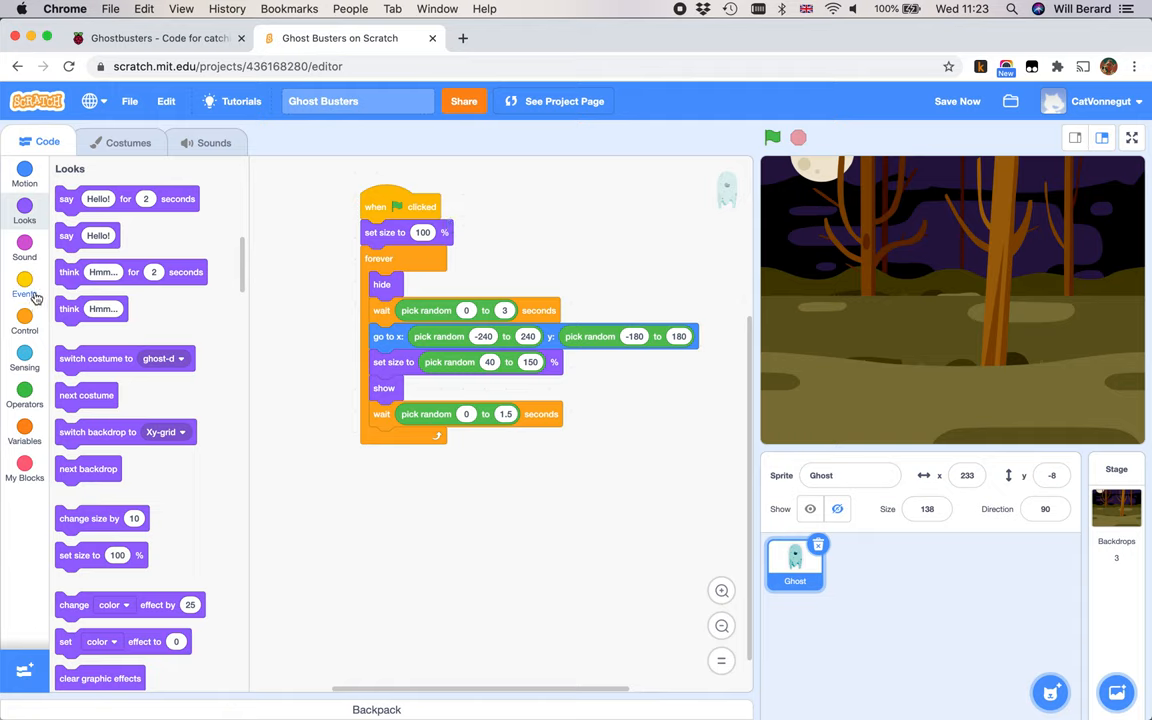
pyautogui.click(24, 285)
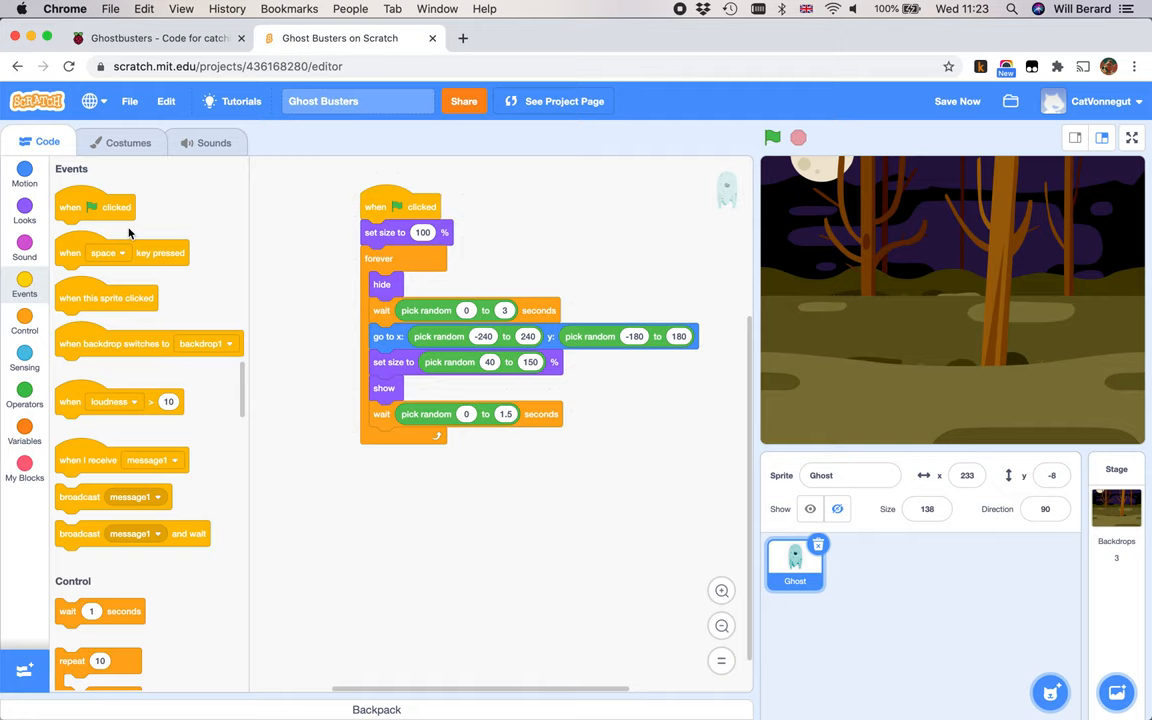
pyautogui.moveTo(108, 376)
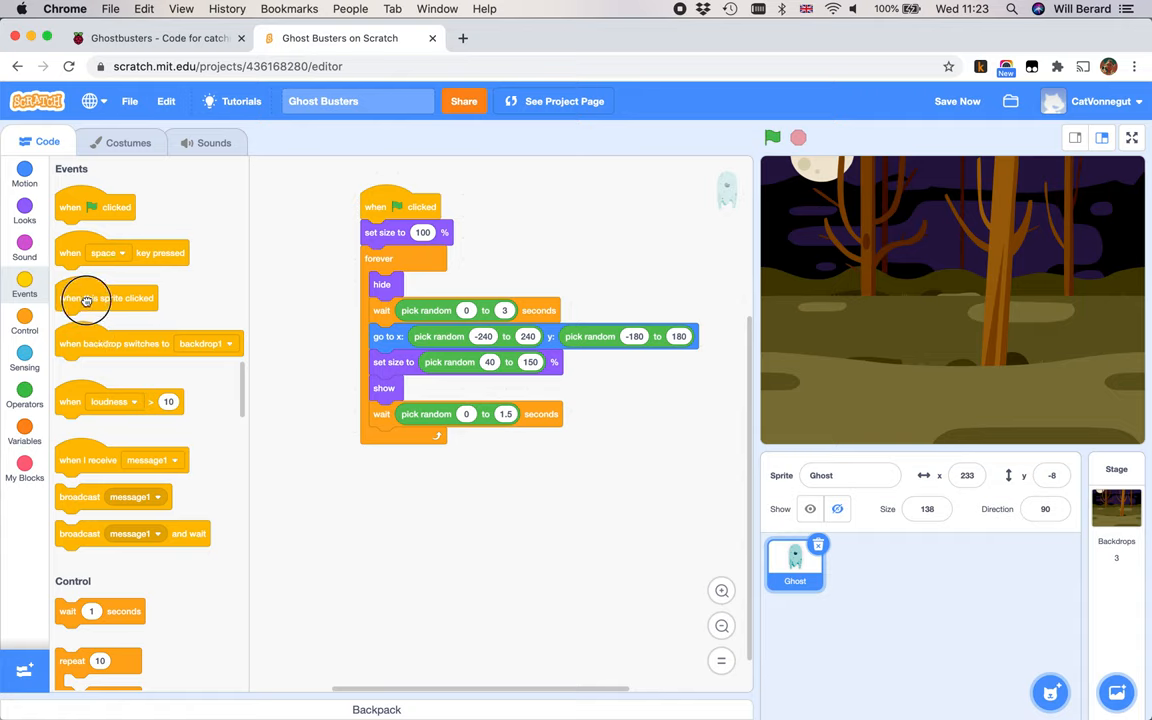
# Step: Place a 'when this sprite clicked' hat and attach a 'hide' block beneath it
pyautogui.moveTo(107, 298); pyautogui.dragTo(490, 524)
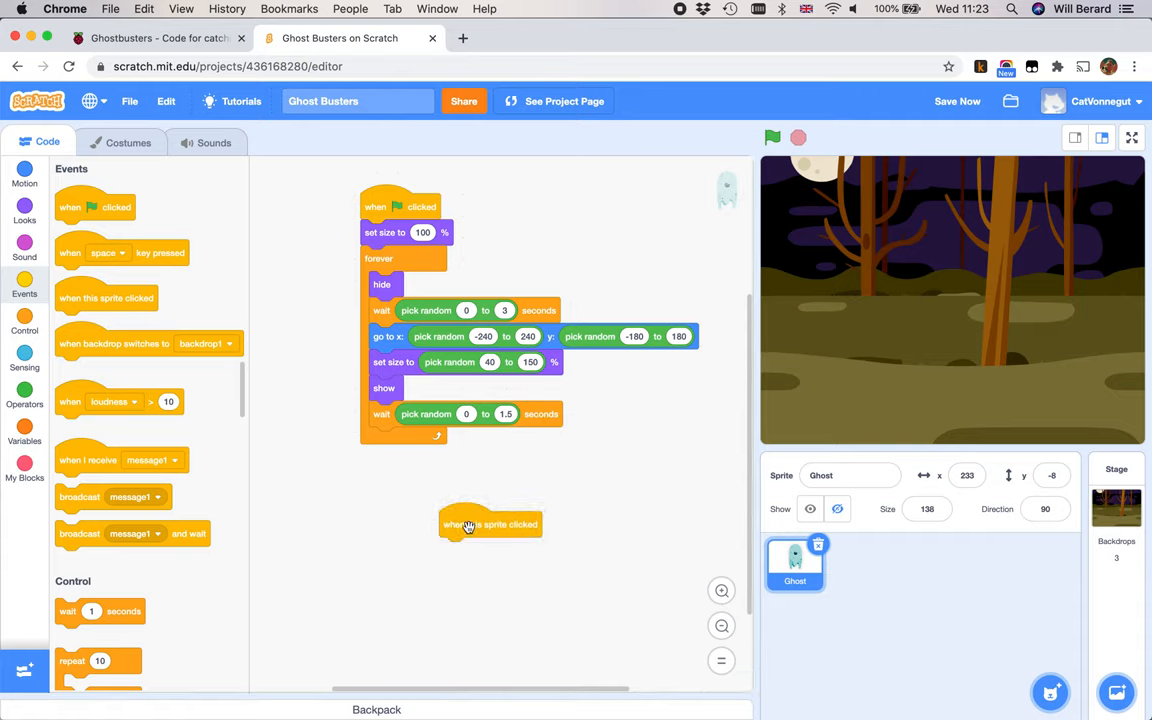
pyautogui.click(24, 203)
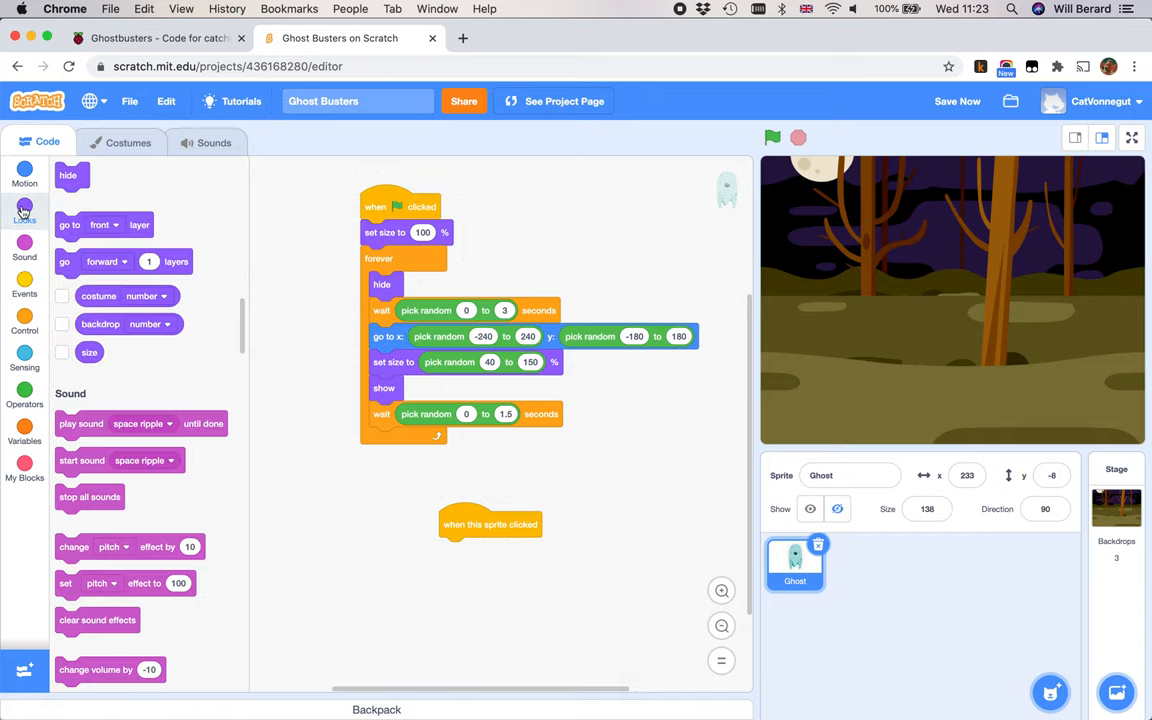
pyautogui.click(24, 205)
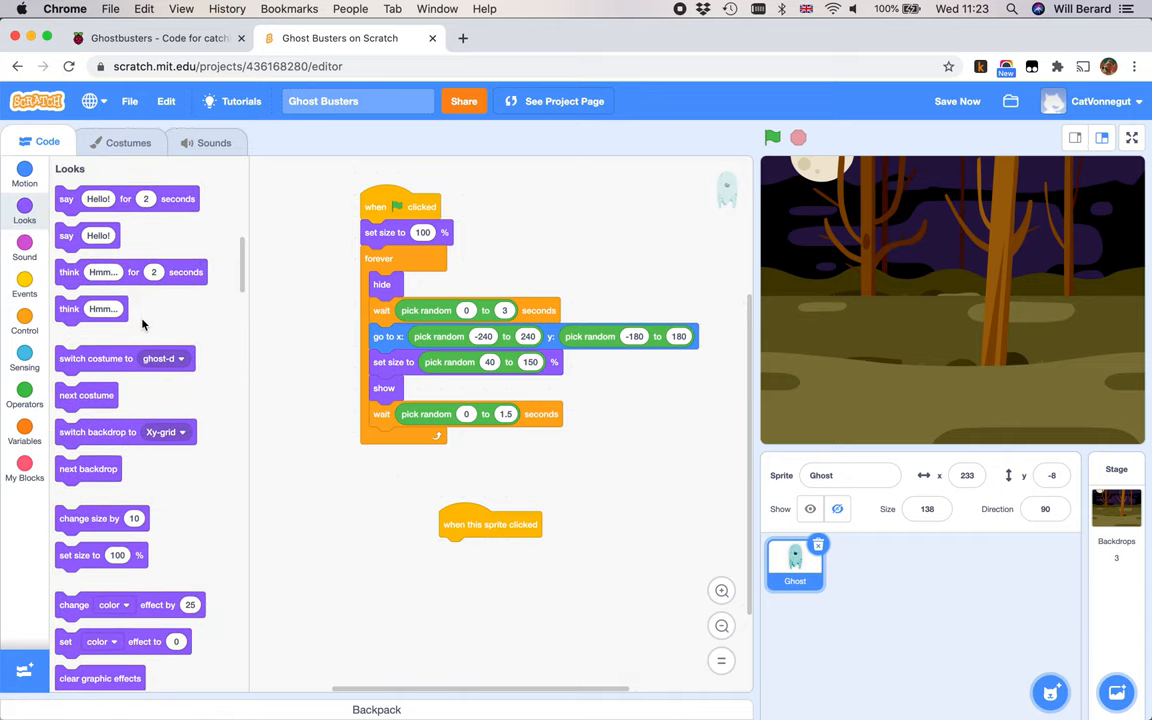
pyautogui.scroll(-3)
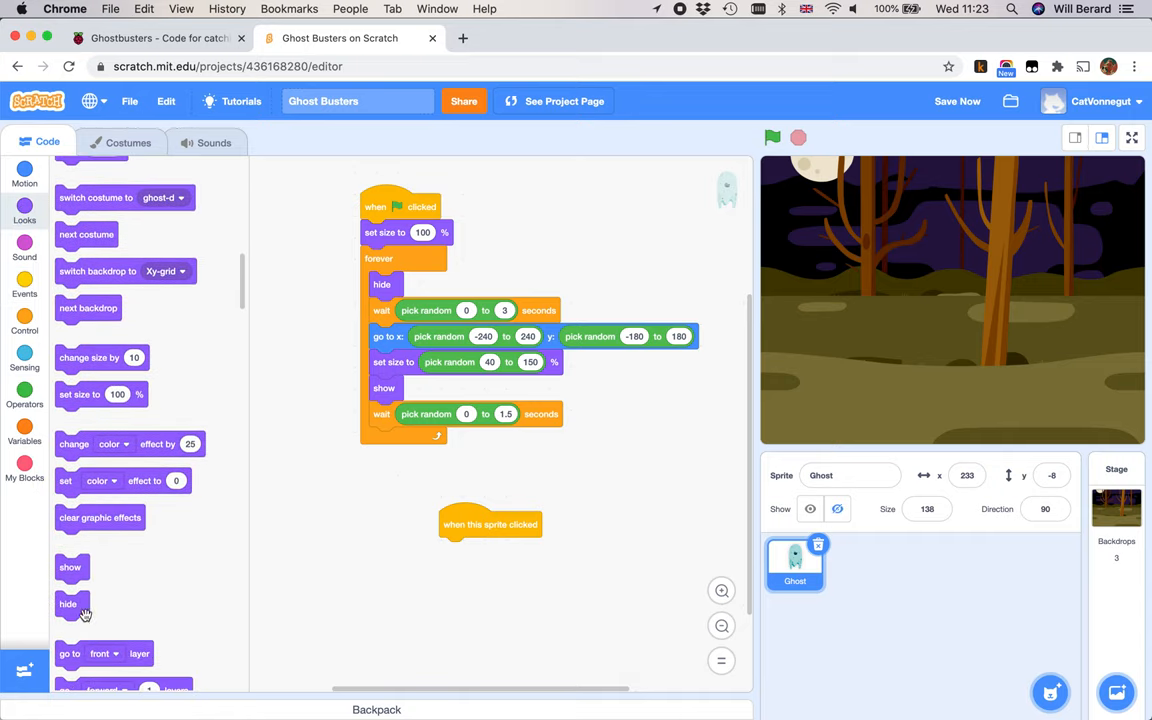
pyautogui.moveTo(67, 603); pyautogui.dragTo(430, 560)
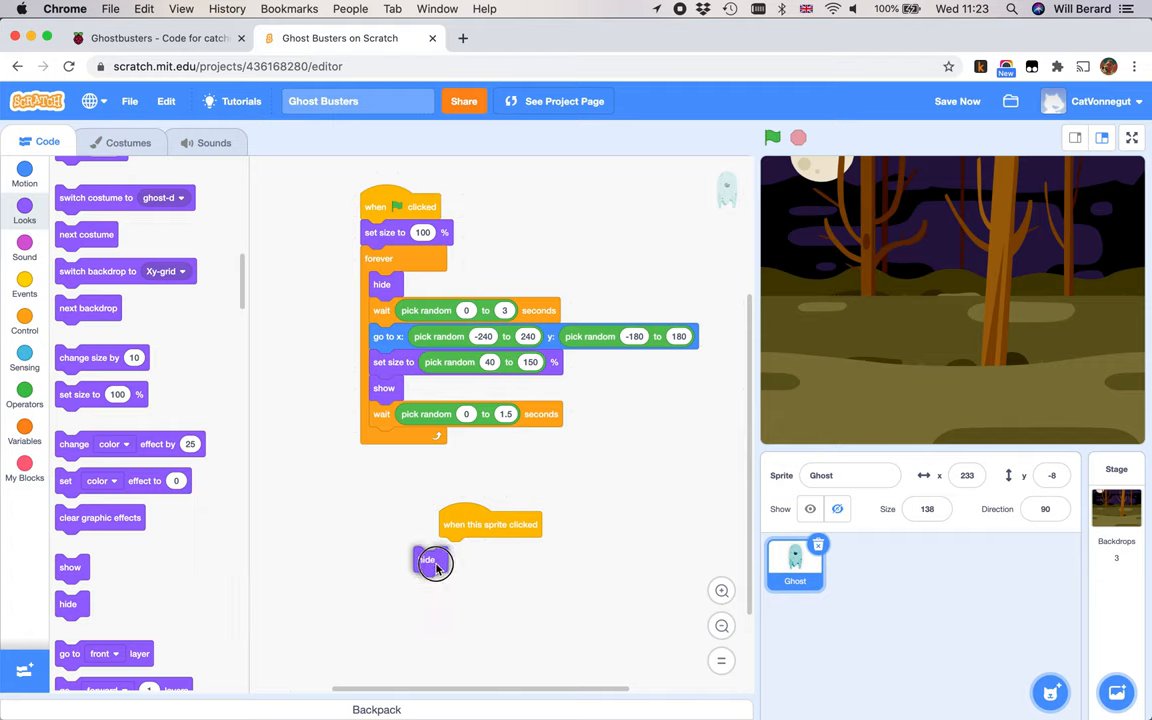
pyautogui.moveTo(430, 560); pyautogui.dragTo(451, 550)
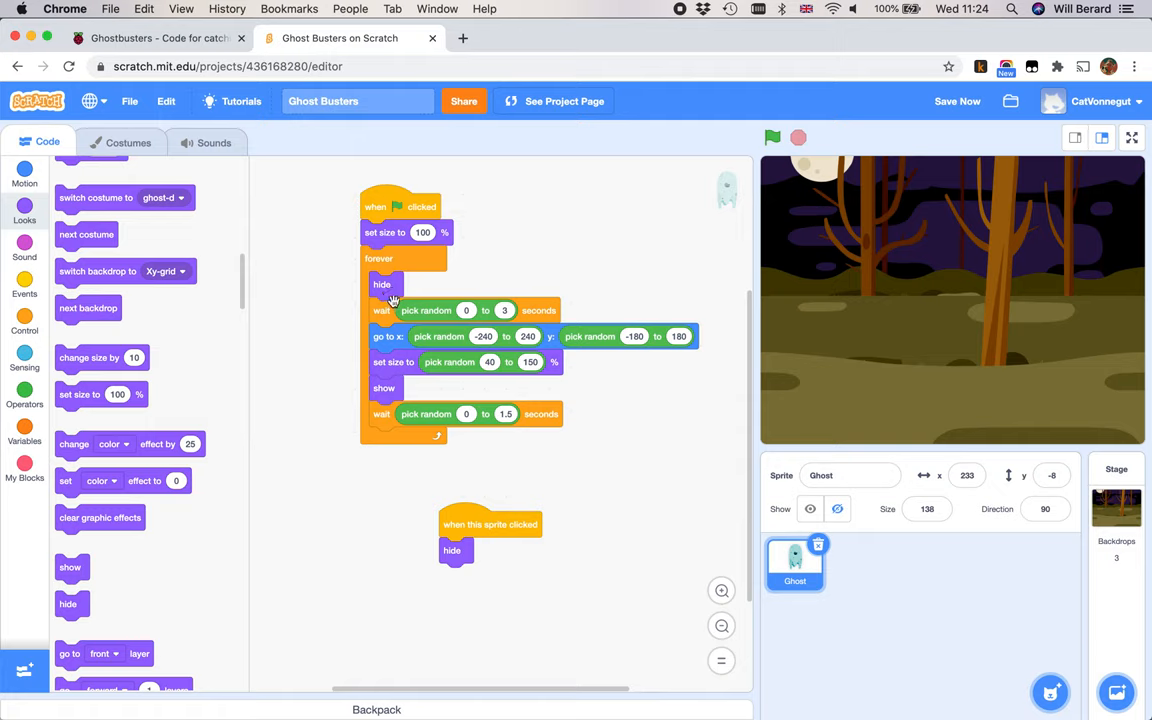
pyautogui.moveTo(456, 366)
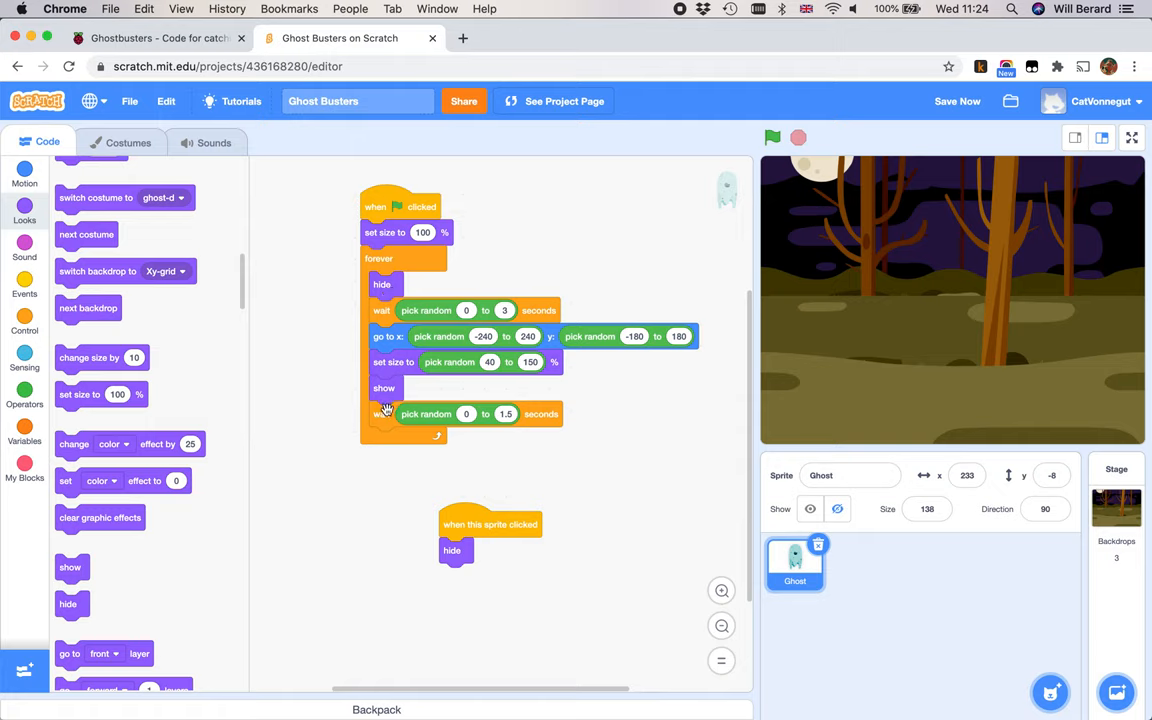
pyautogui.moveTo(437, 419)
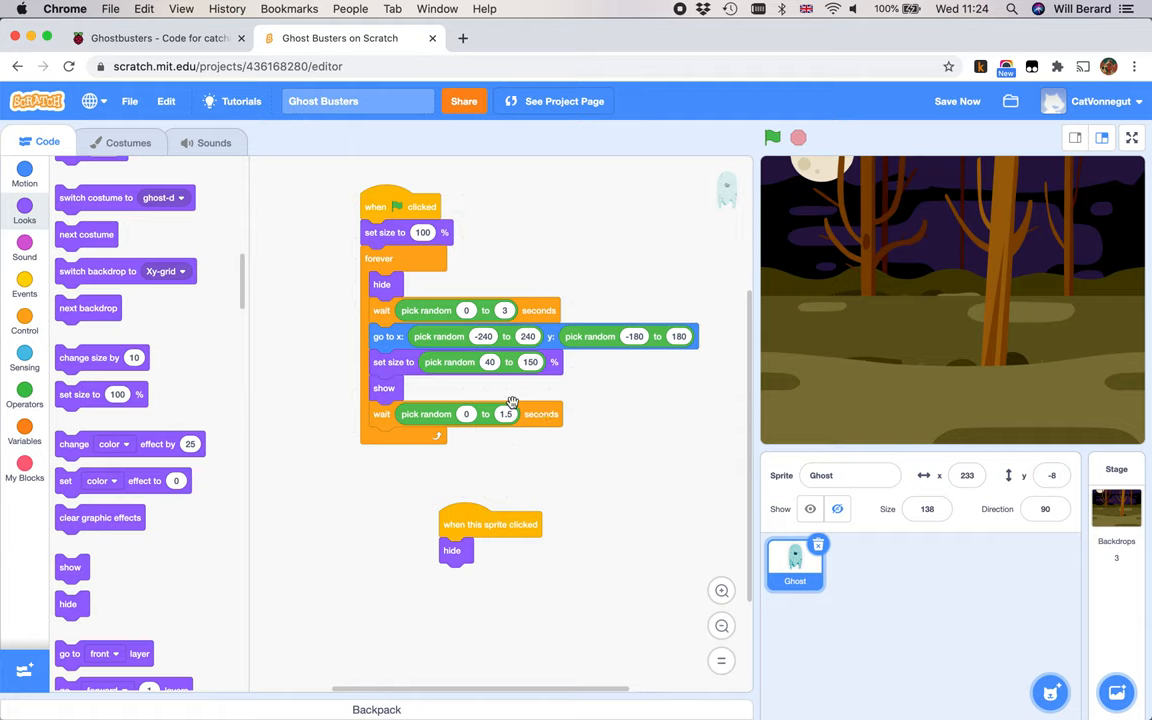
pyautogui.moveTo(476, 532)
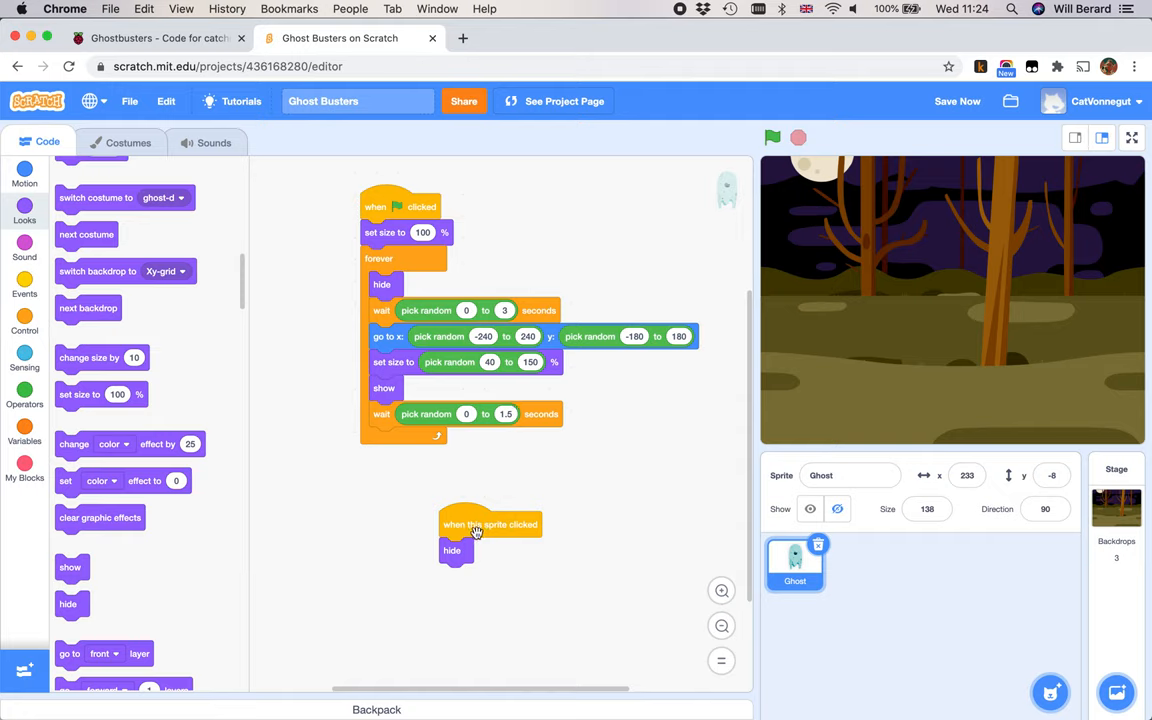
pyautogui.moveTo(470, 510)
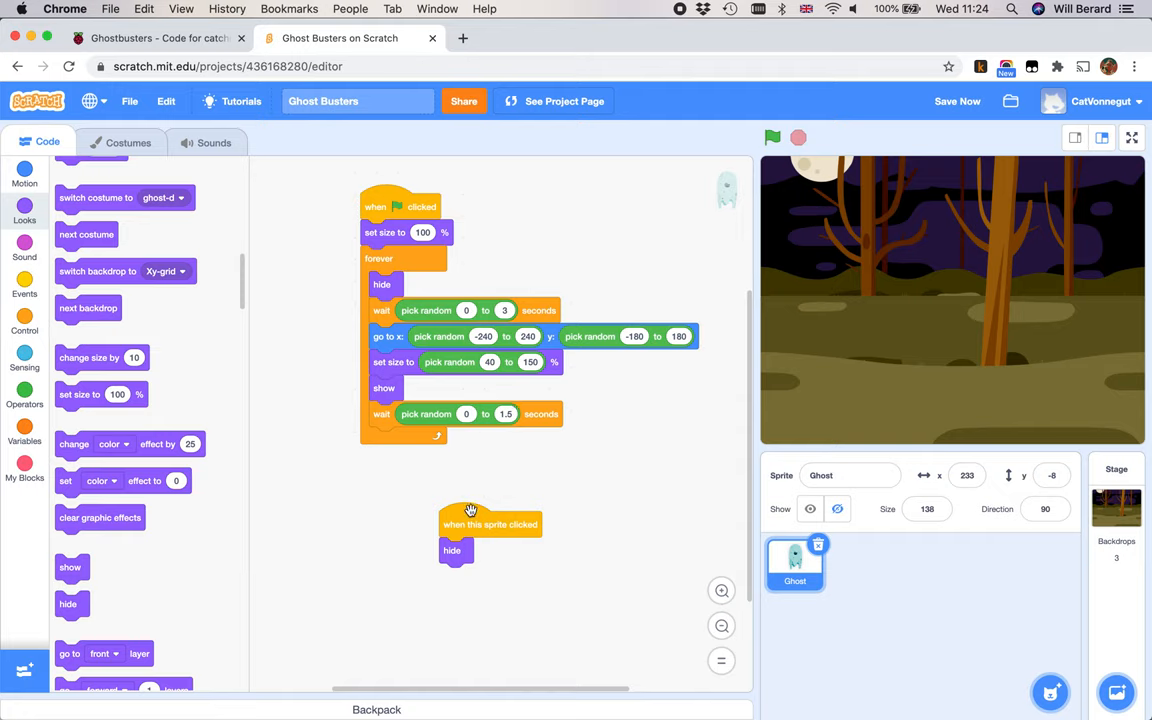
pyautogui.moveTo(390, 386)
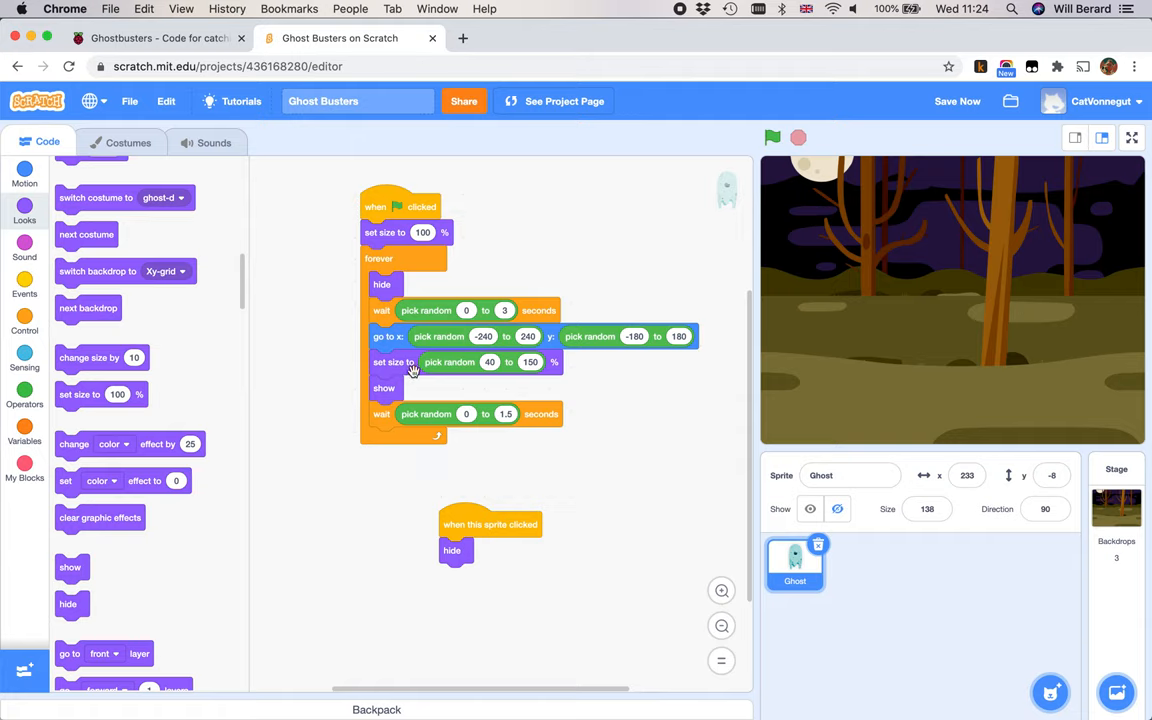
pyautogui.moveTo(378, 420)
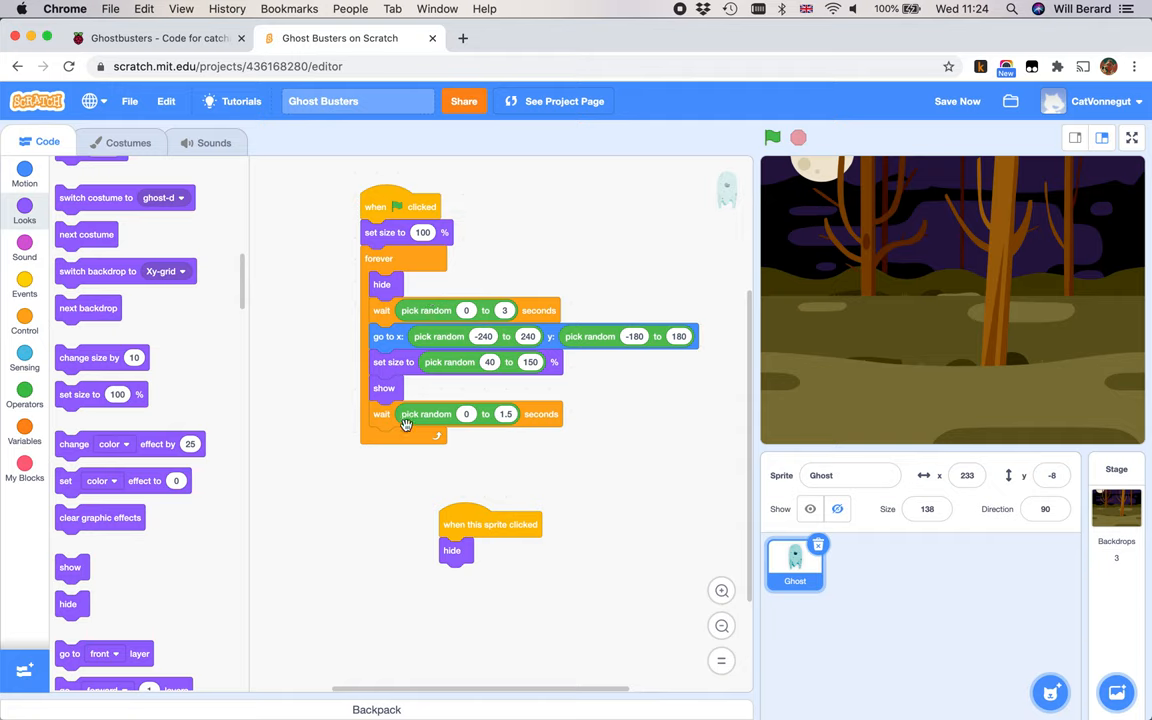
pyautogui.moveTo(518, 172)
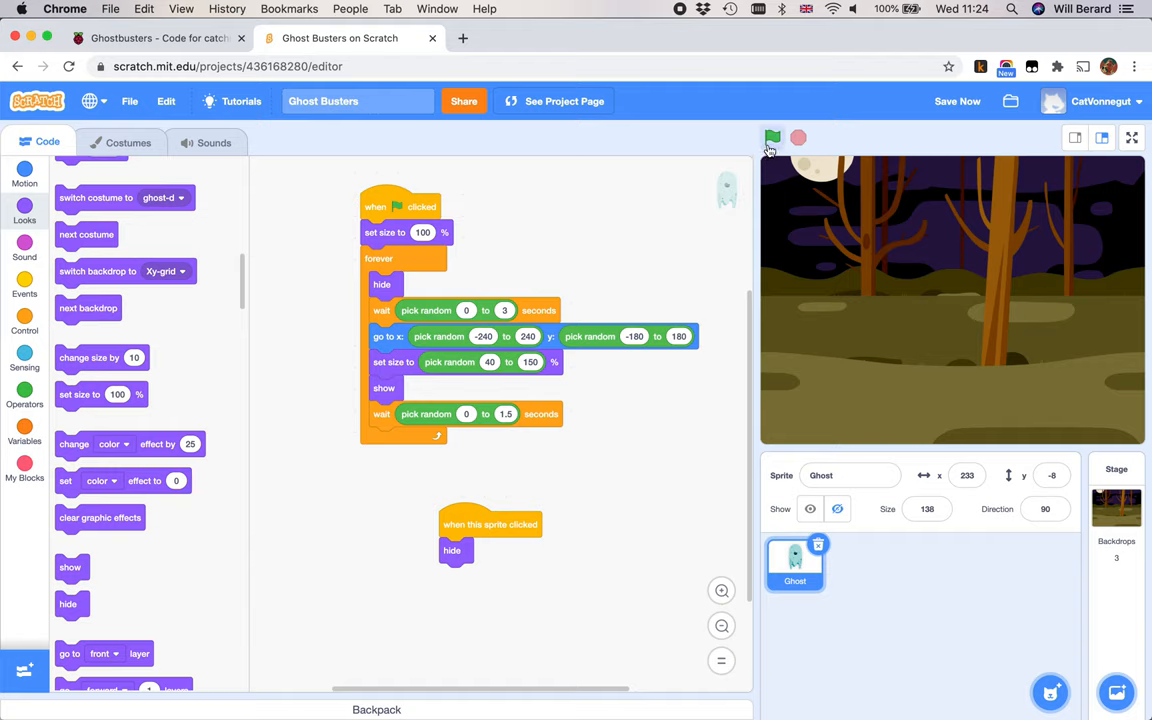
pyautogui.click(772, 138)
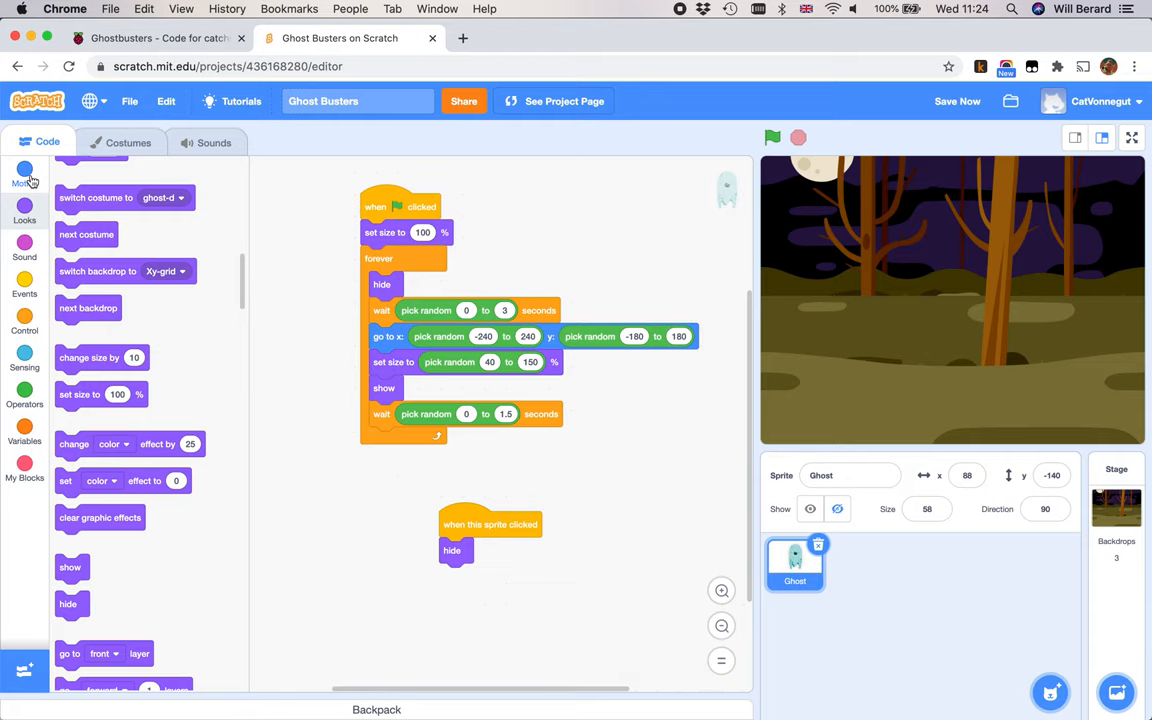
# Step: Insert a 'think' block before 'hide' and change its text to 'Ouch!'
pyautogui.click(24, 208)
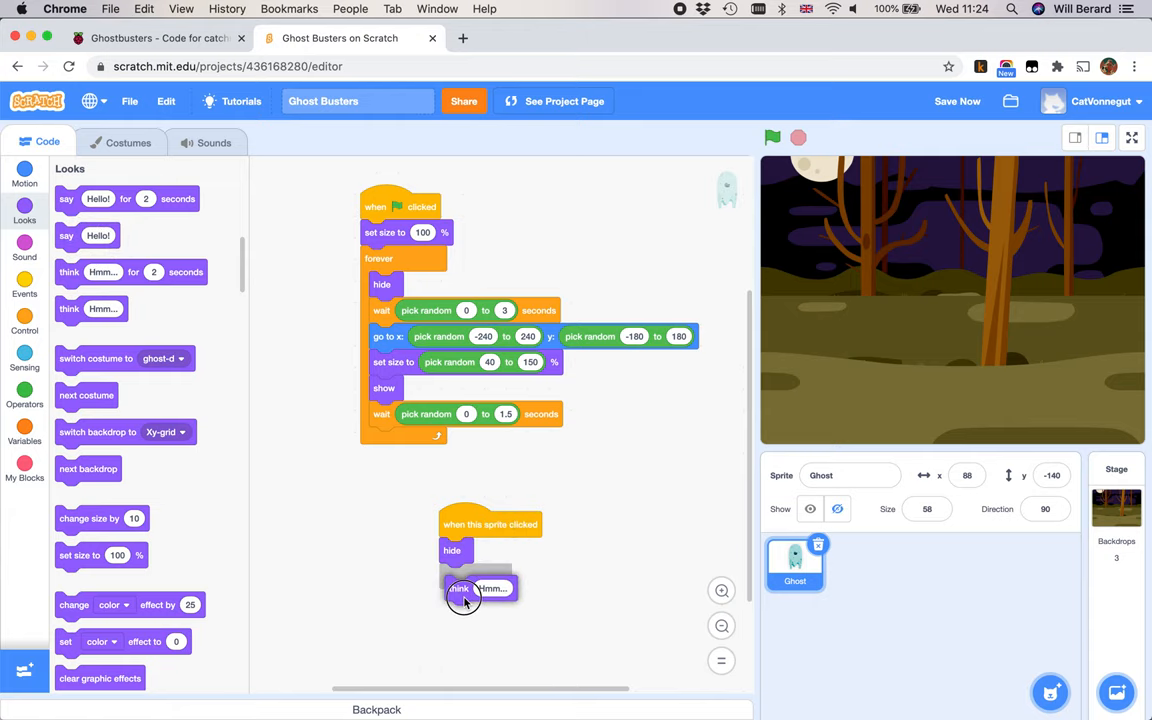
pyautogui.moveTo(463, 595); pyautogui.dragTo(455, 582)
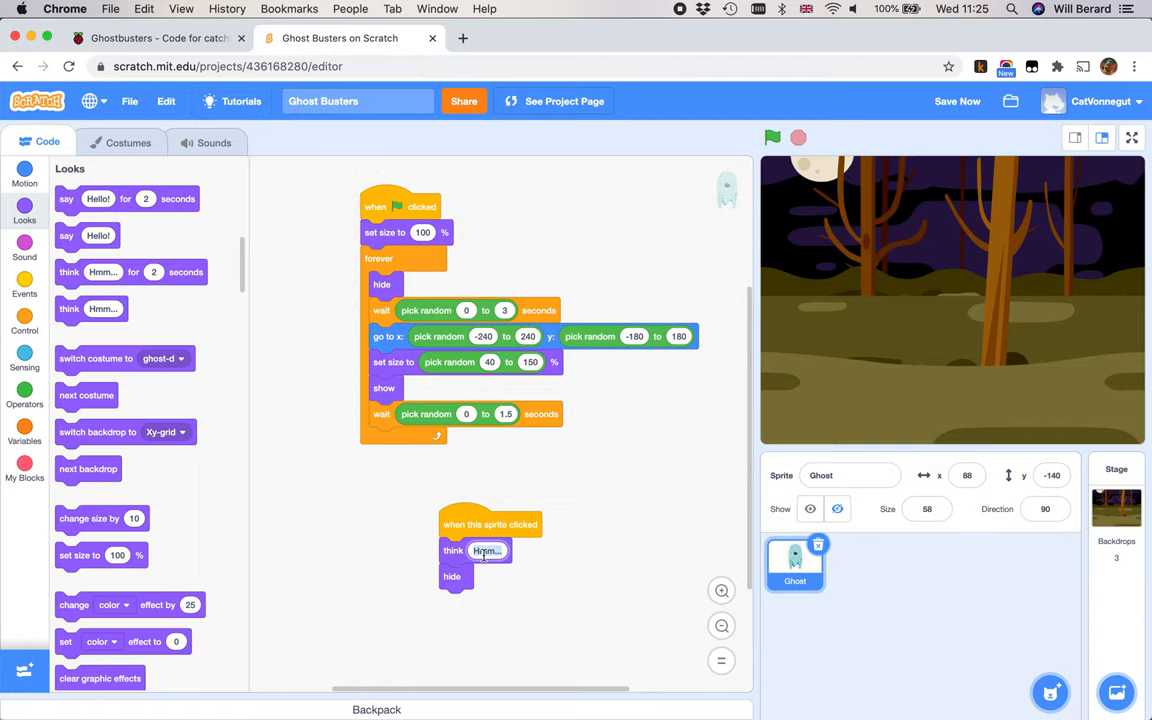
pyautogui.write('Ouch!')
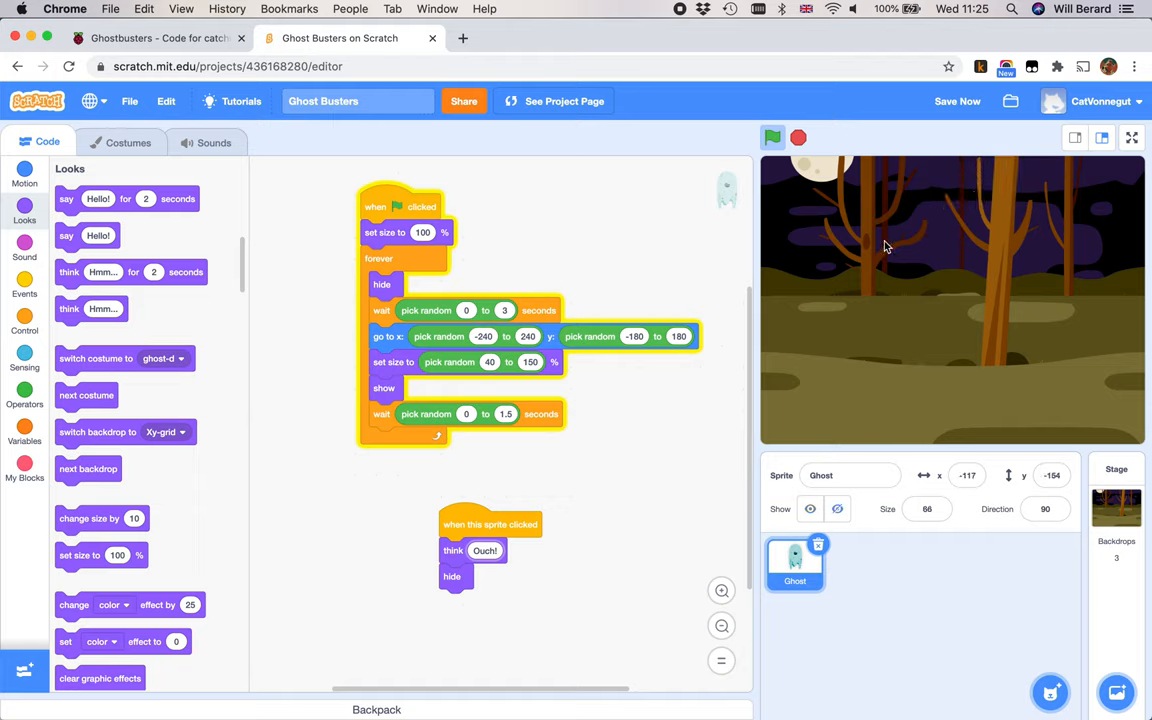
# Step: Test catching the ghost with the Ouch! thought, then remove the think block
pyautogui.click(1060, 387)
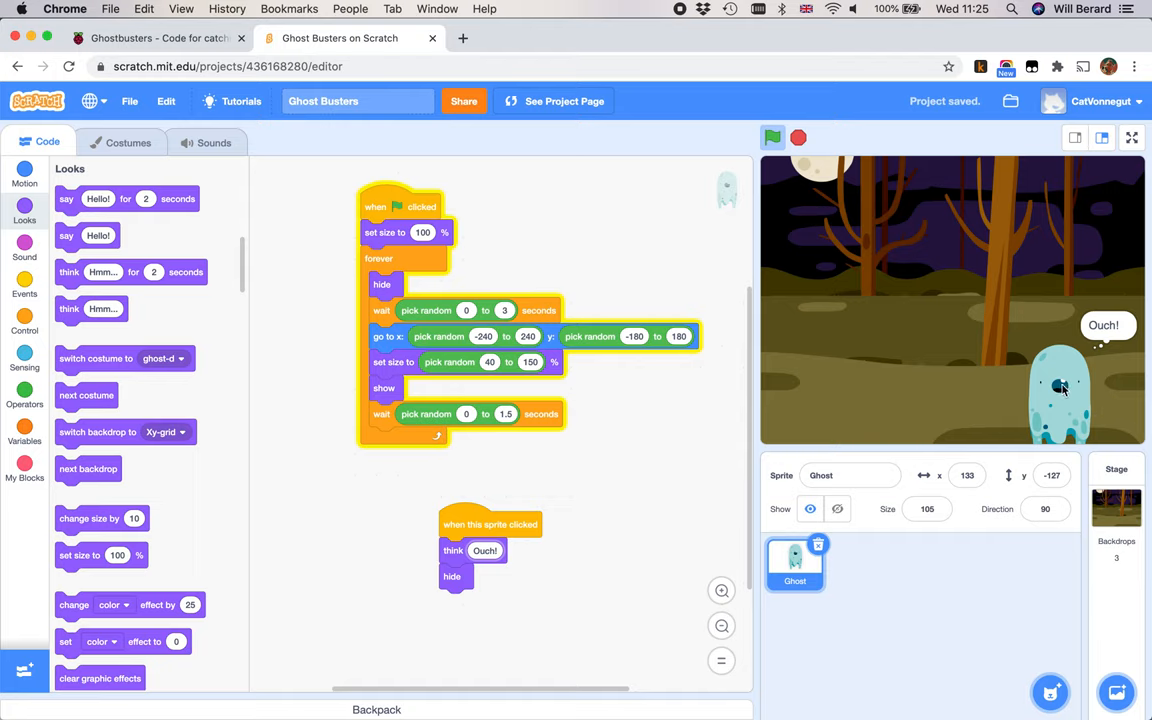
pyautogui.click(772, 137)
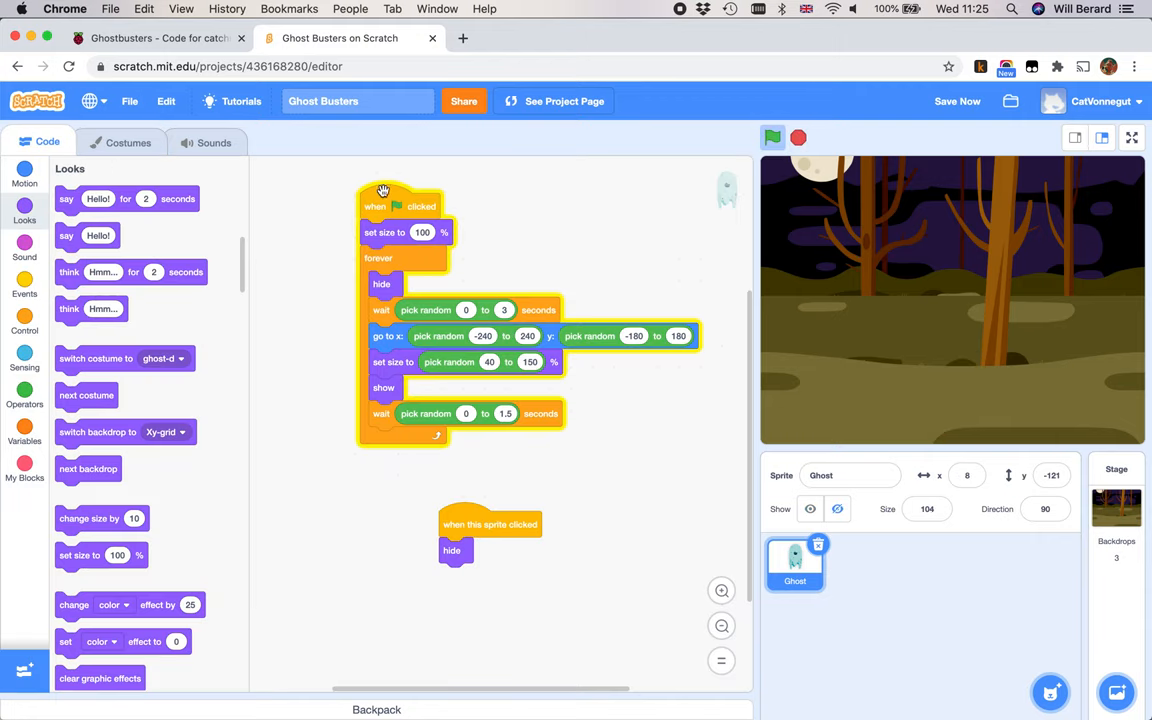
pyautogui.moveTo(363, 190)
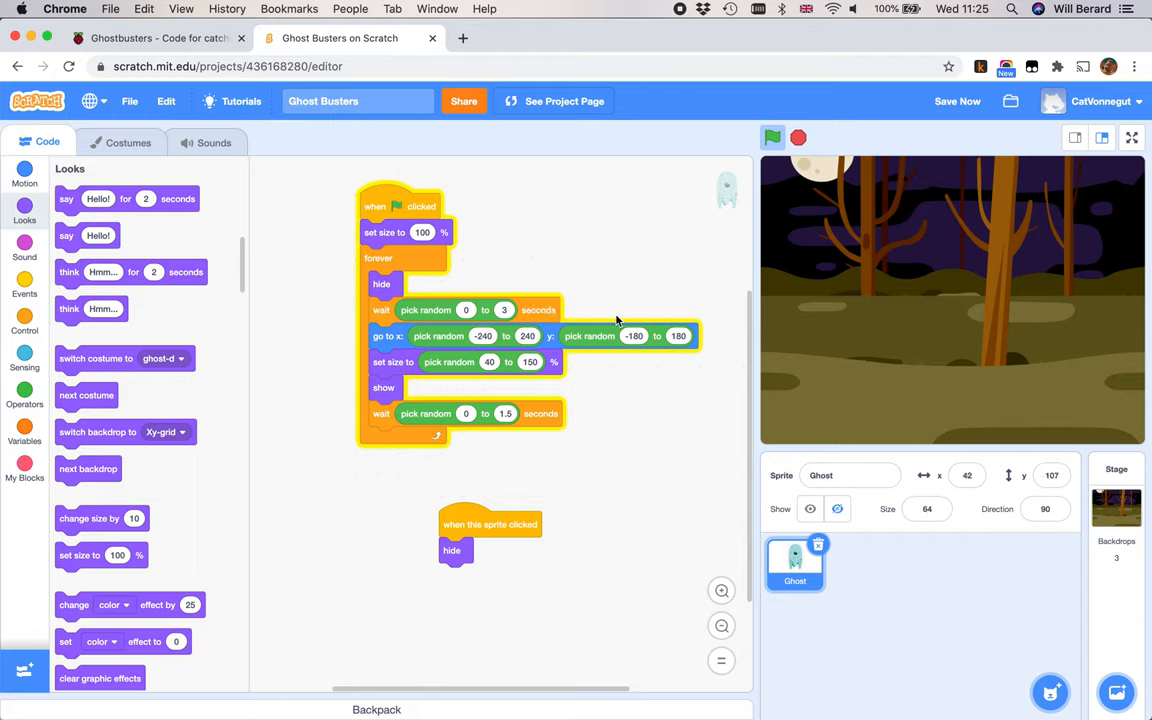
pyautogui.click(772, 137)
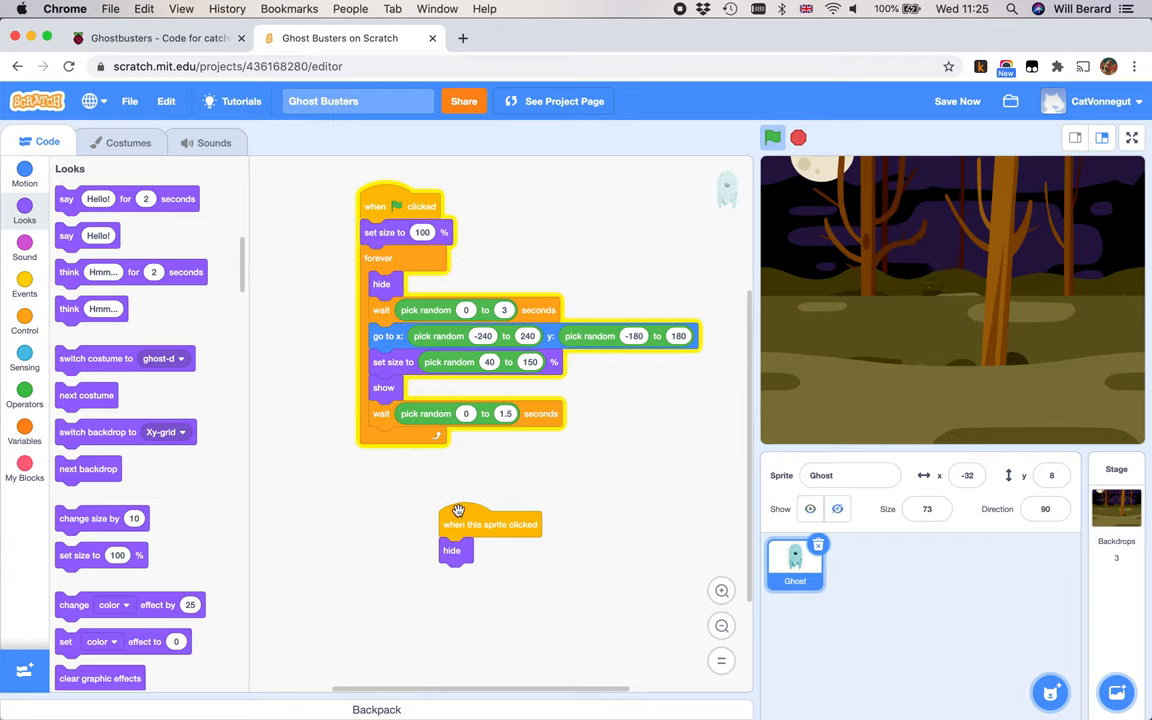
pyautogui.click(772, 138)
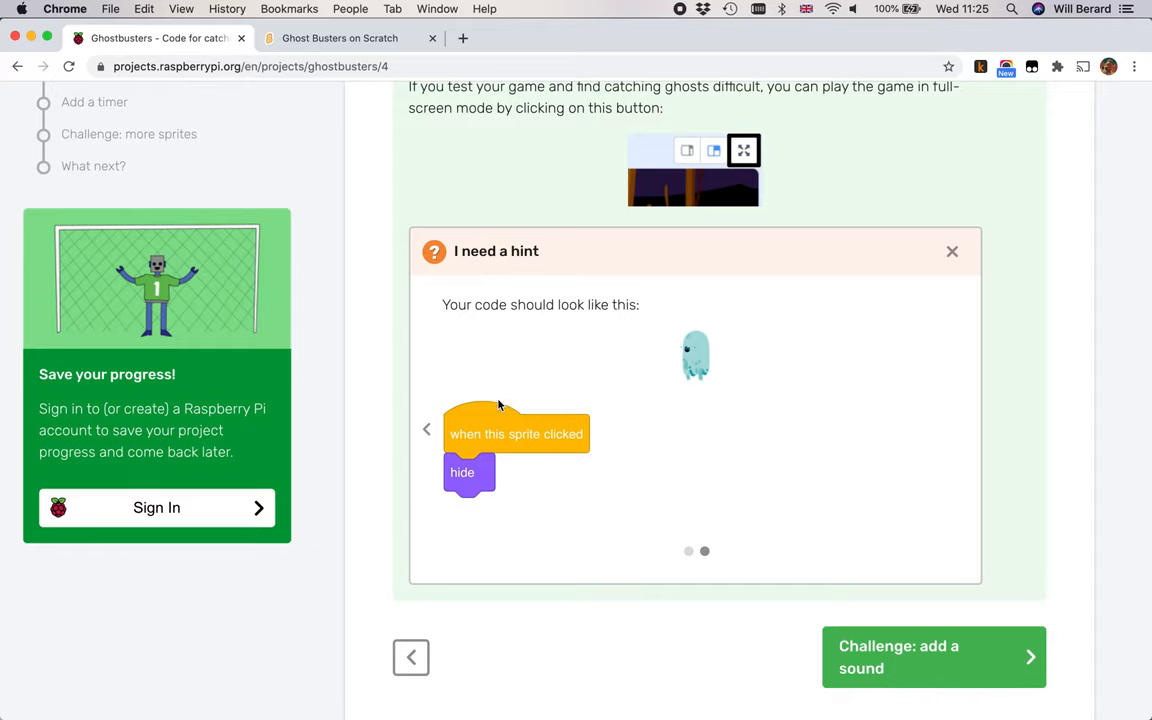
# Step: Close the hint and advance to the 'Challenge: add a sound' step
pyautogui.click(951, 251)
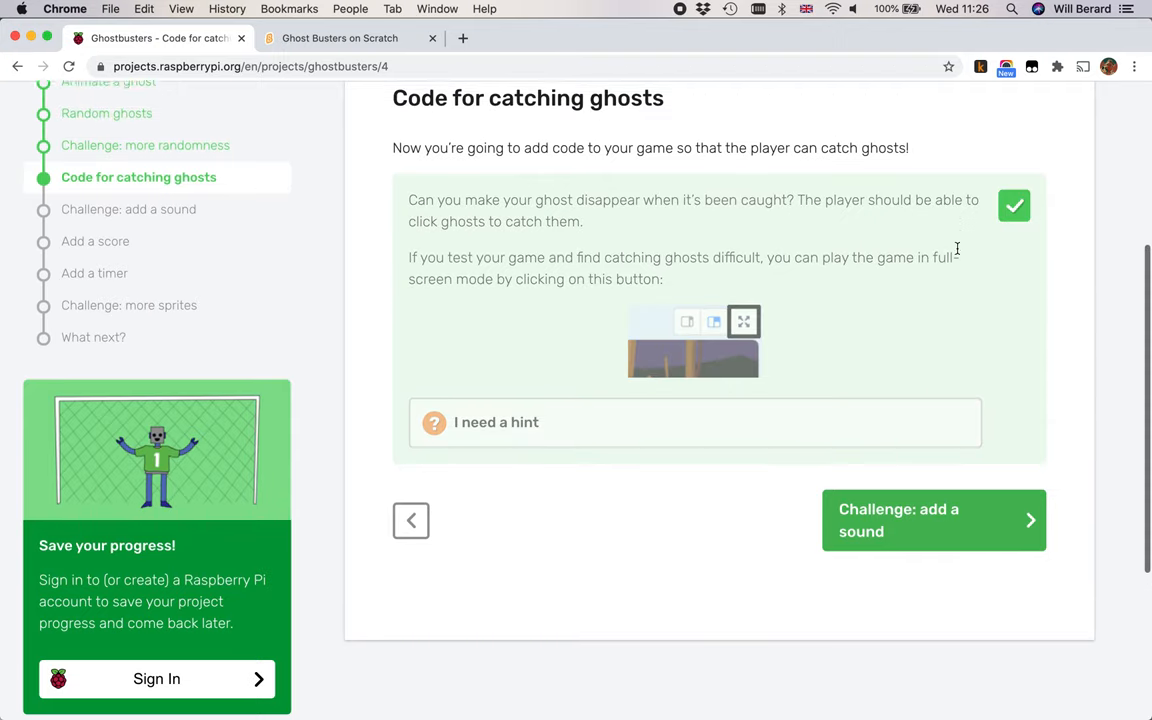
pyautogui.click(933, 519)
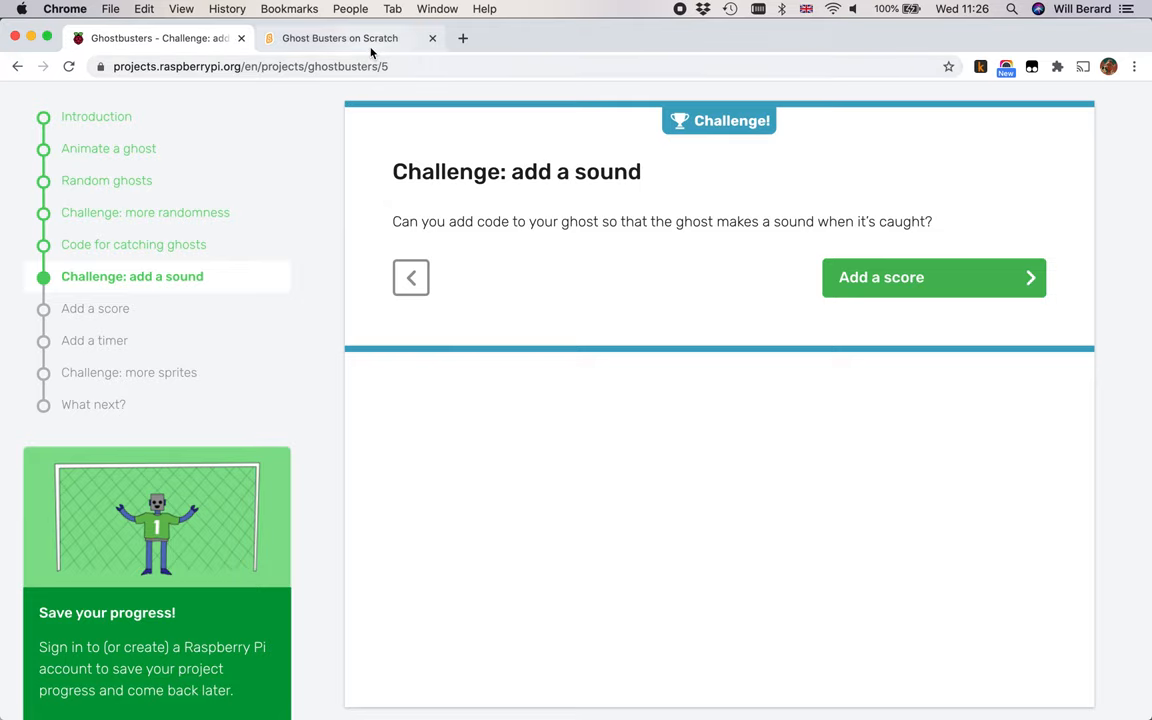
# Step: Insert 'play sound space ripple until done' above 'hide' in the click script
pyautogui.click(339, 38)
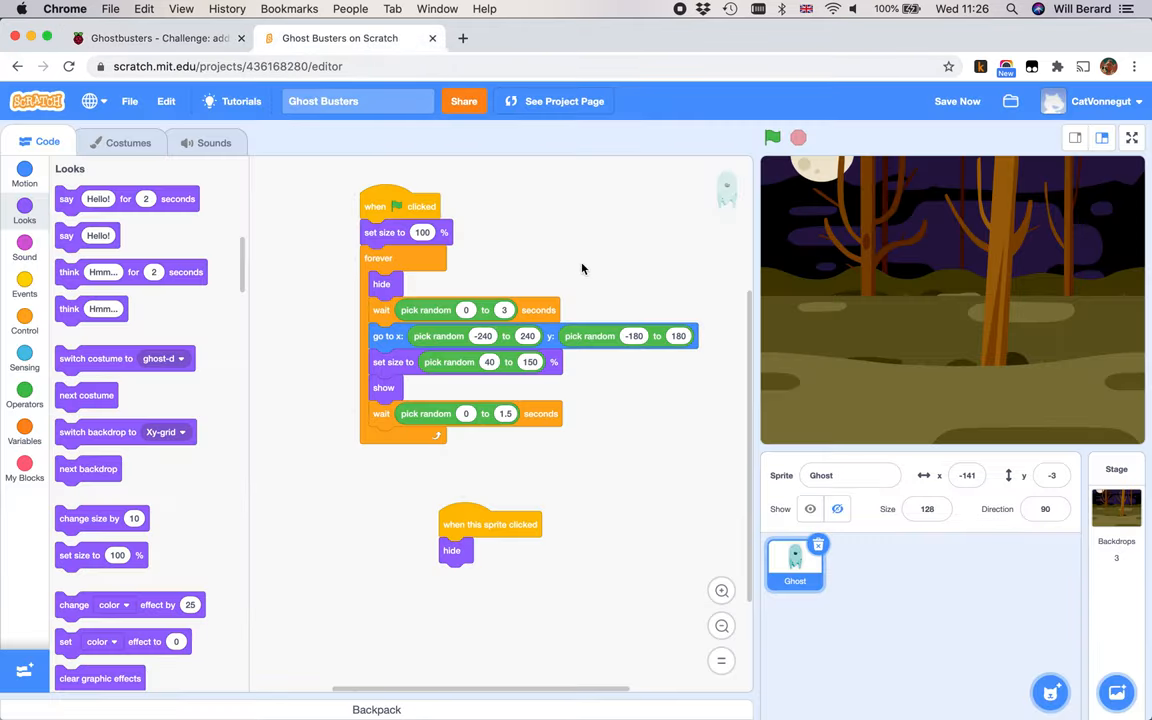
pyautogui.moveTo(52, 247)
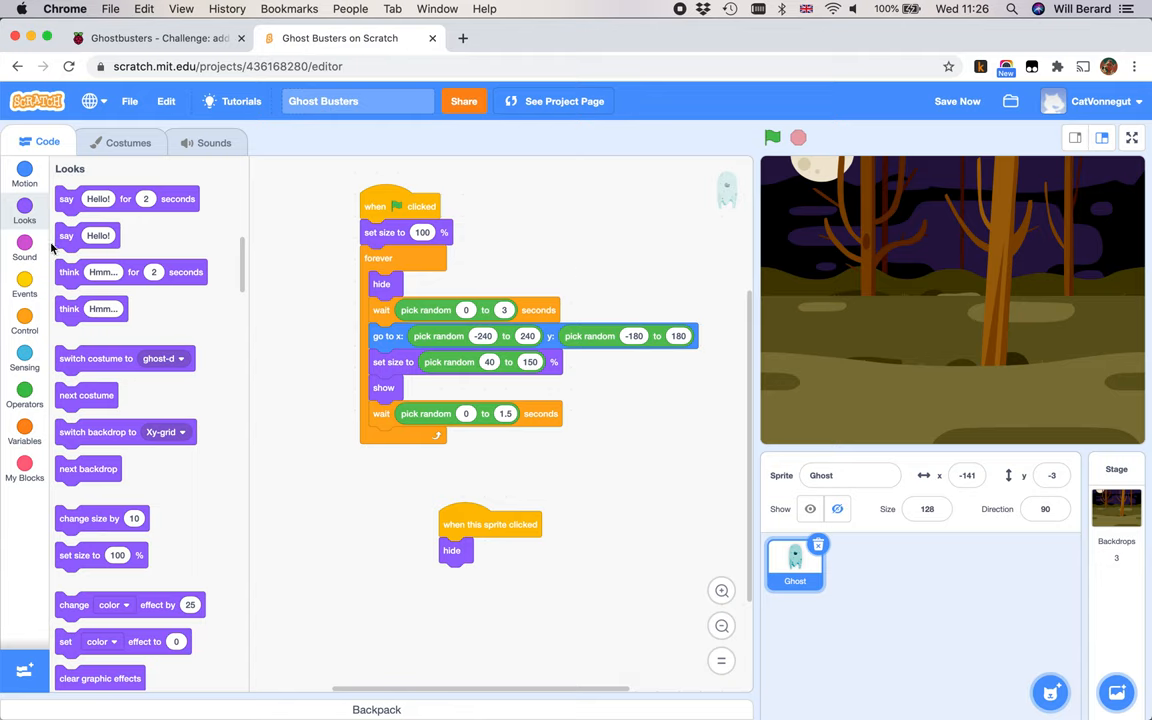
pyautogui.click(24, 245)
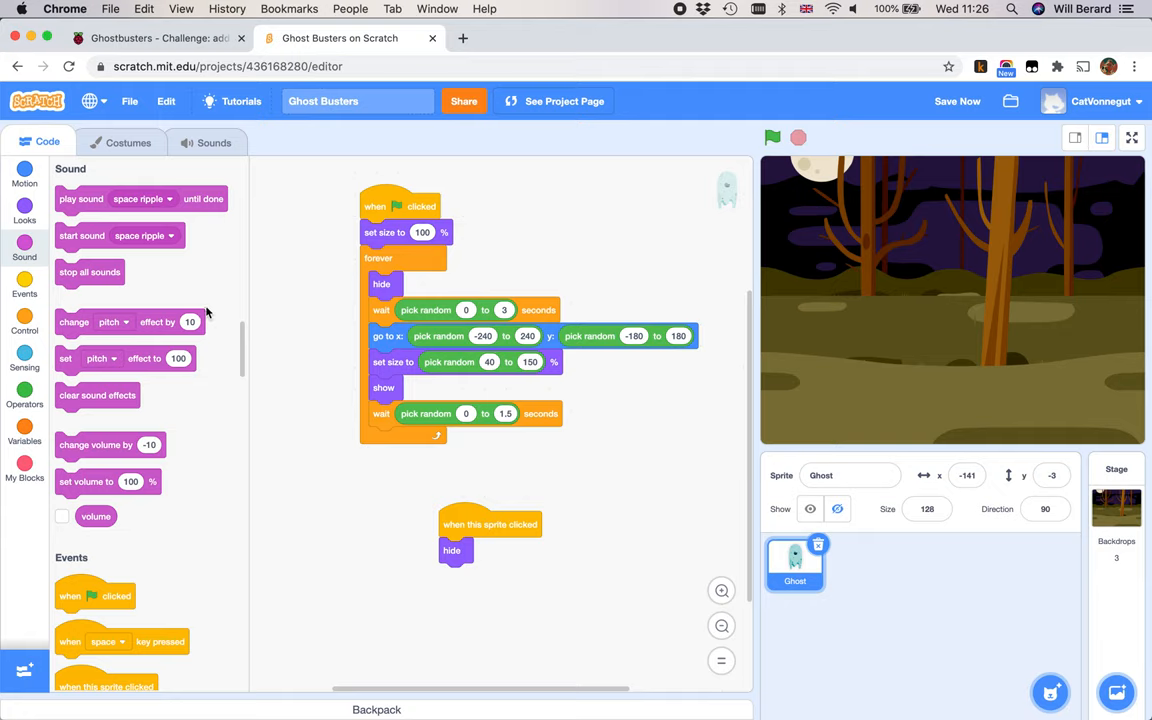
pyautogui.moveTo(180, 268)
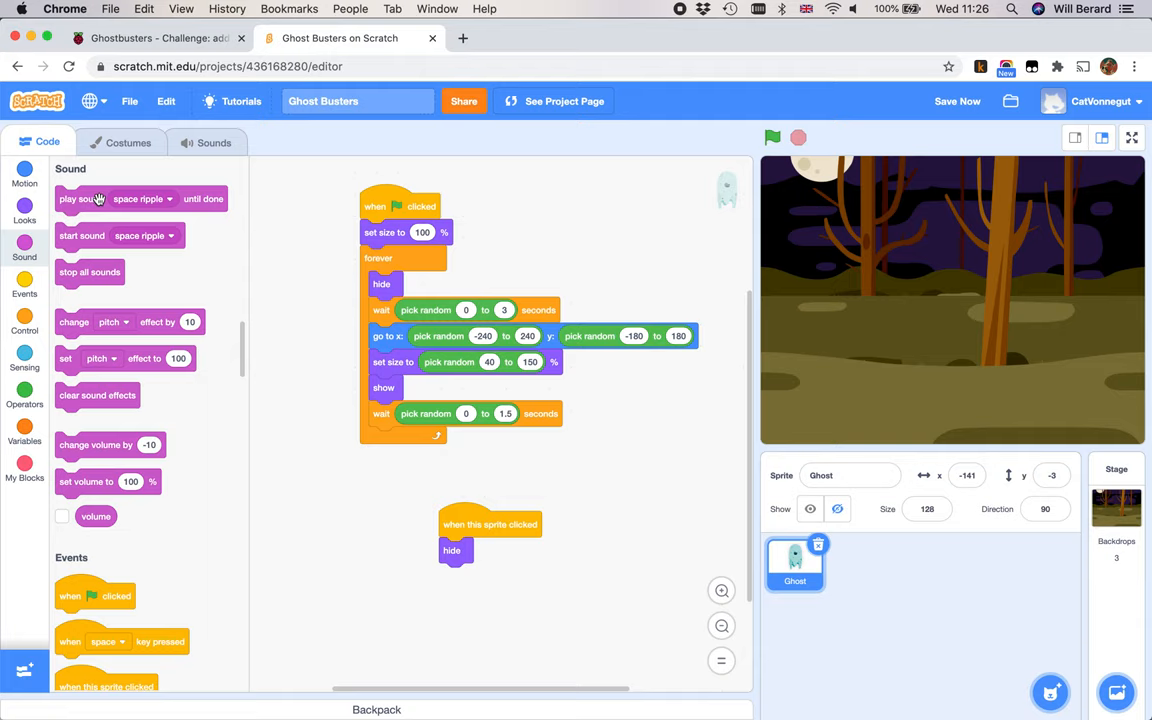
pyautogui.moveTo(99, 224)
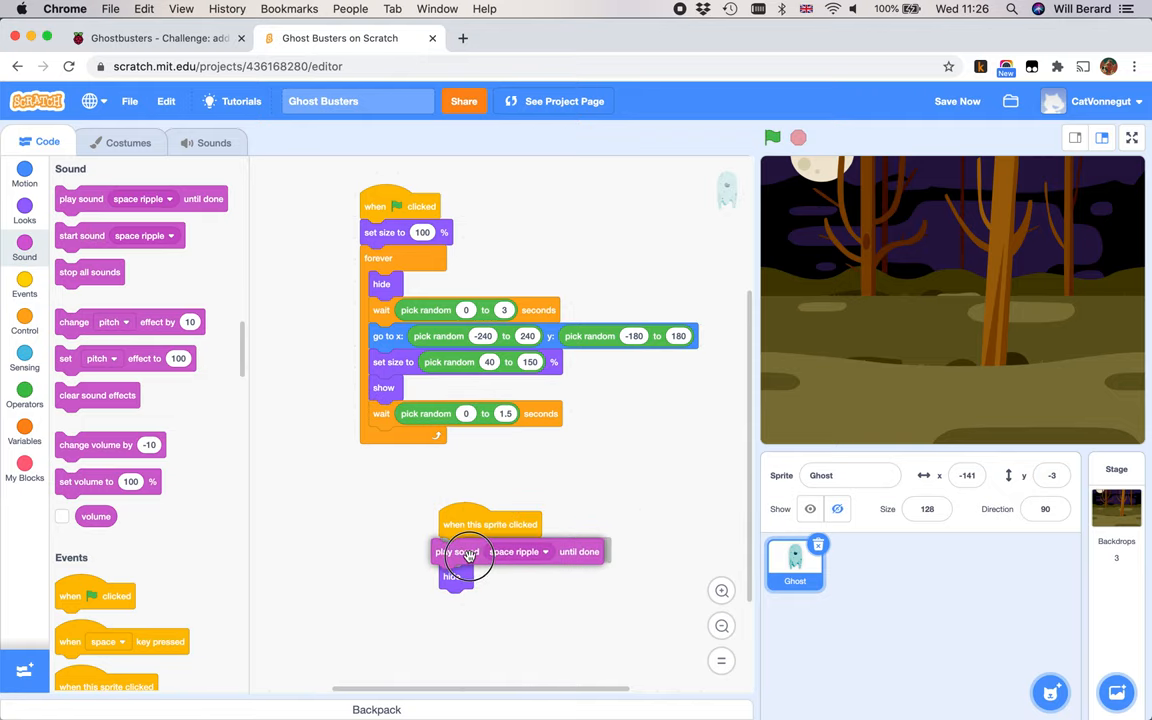
pyautogui.click(547, 551)
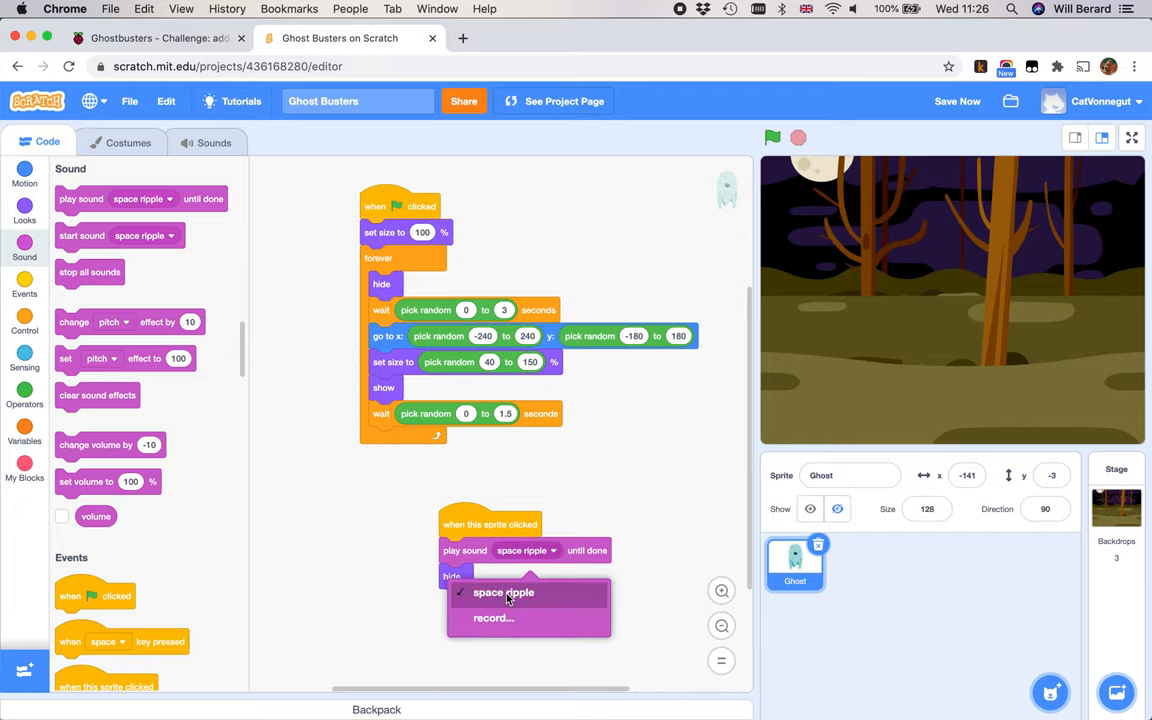
pyautogui.click(207, 142)
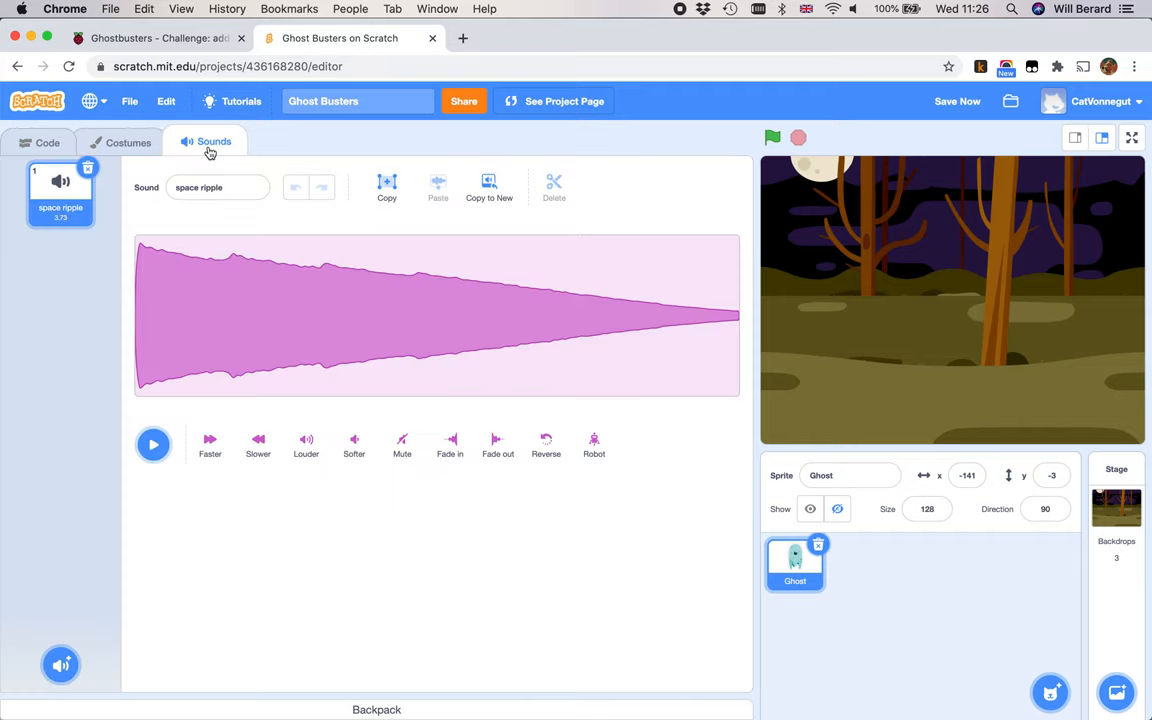
pyautogui.click(153, 444)
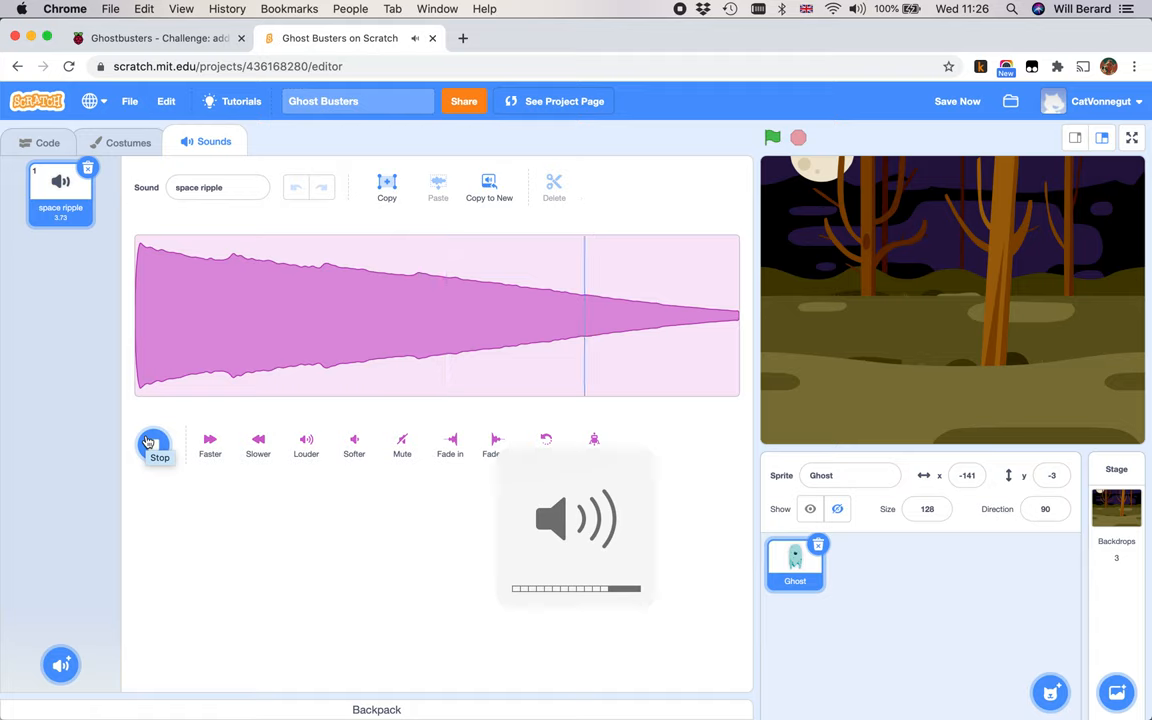
pyautogui.click(159, 445)
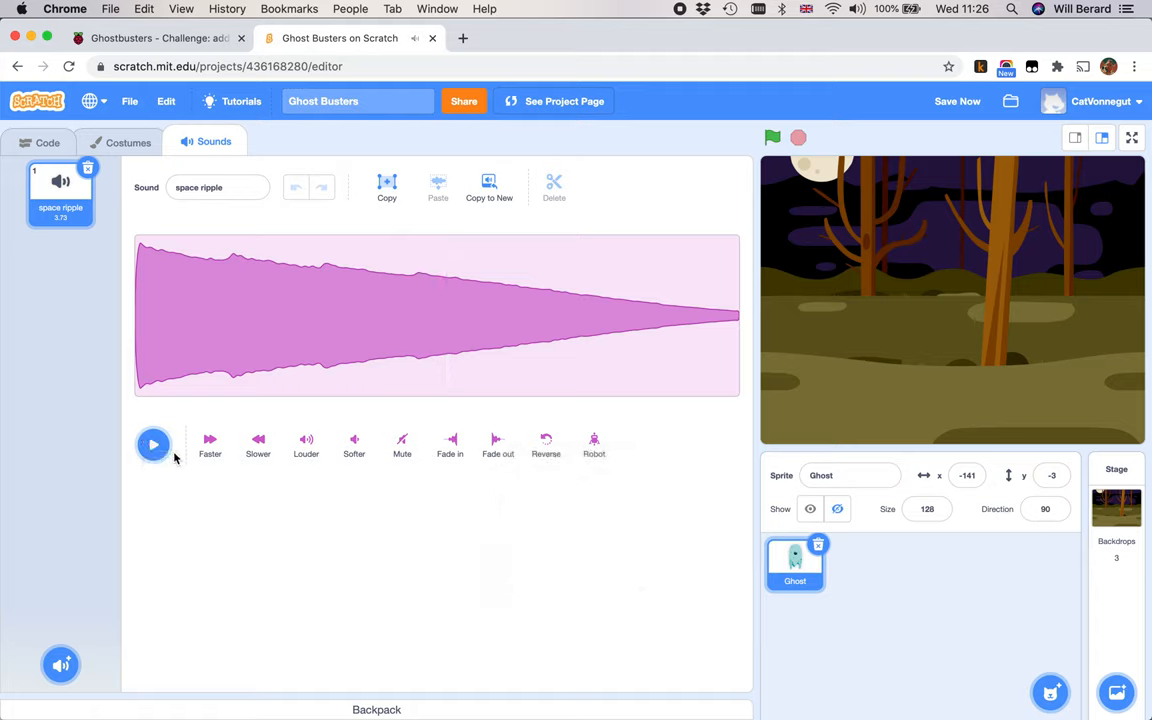
pyautogui.click(47, 142)
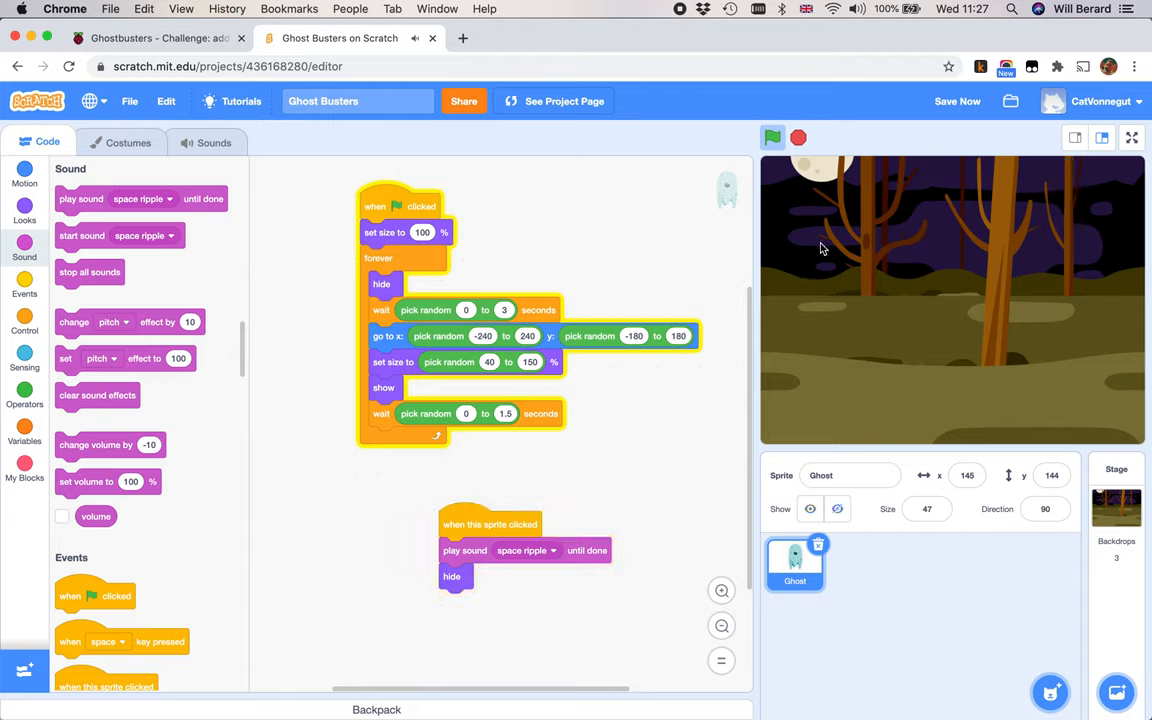
# Step: Test catching the ghost, then open the Ghost sprite's space ripple sound
pyautogui.click(772, 137)
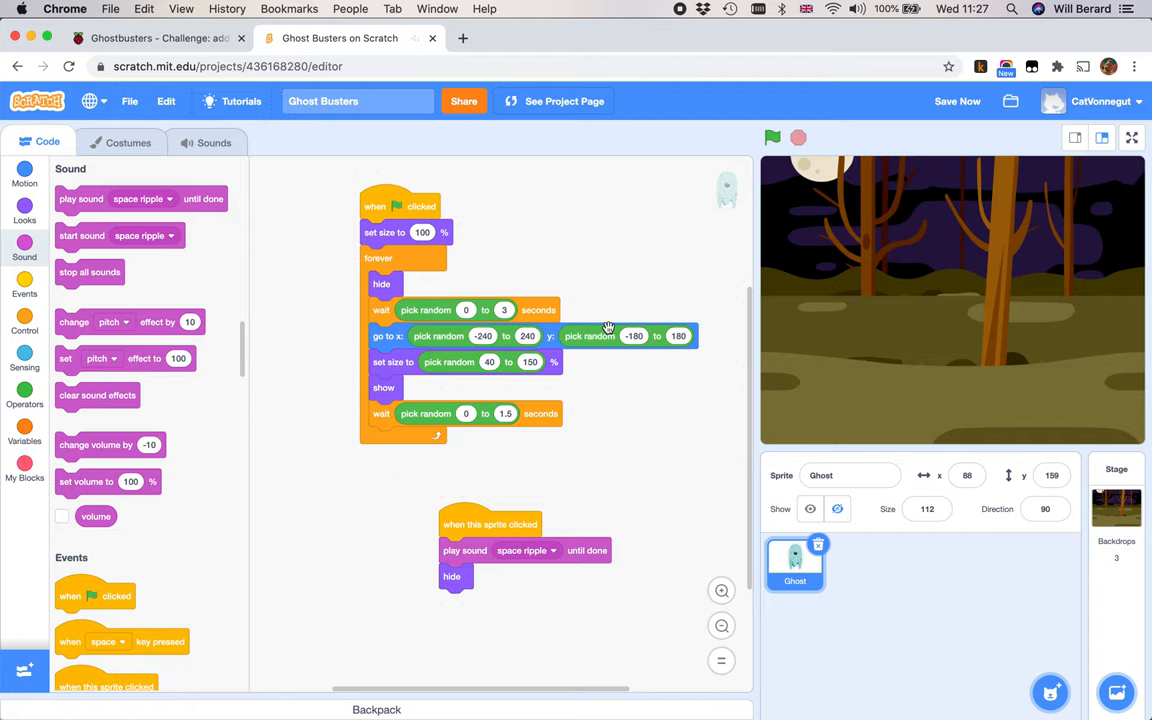
pyautogui.moveTo(518, 566)
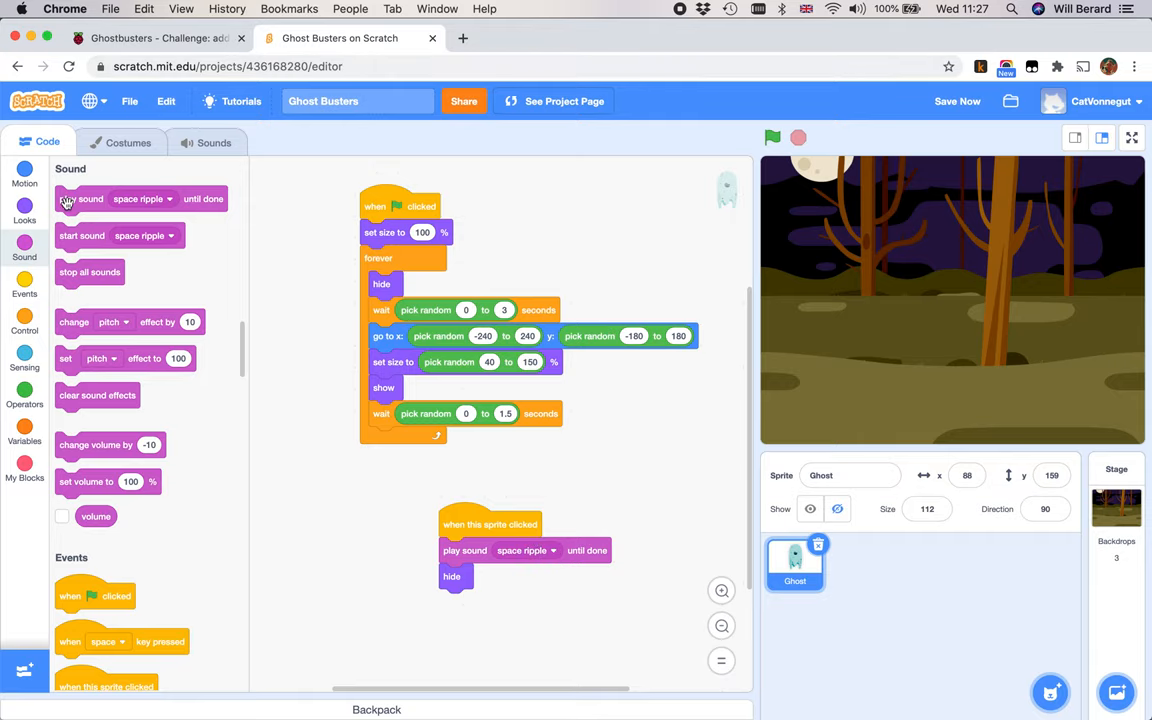
pyautogui.click(213, 142)
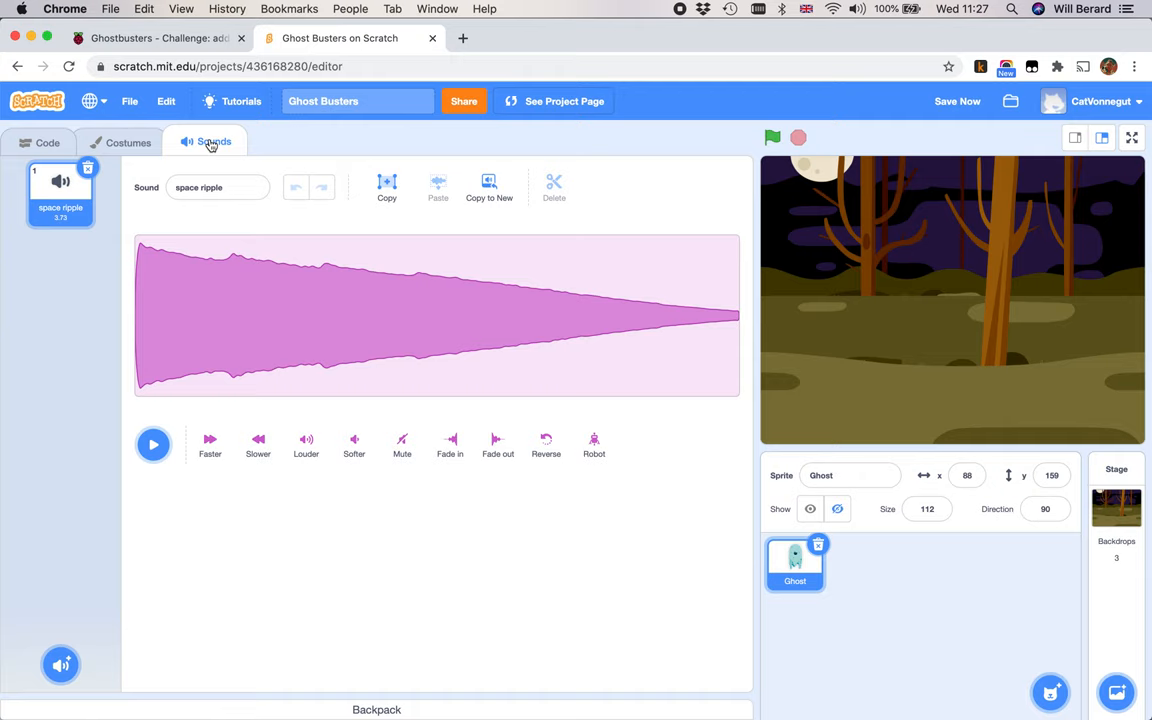
pyautogui.click(47, 142)
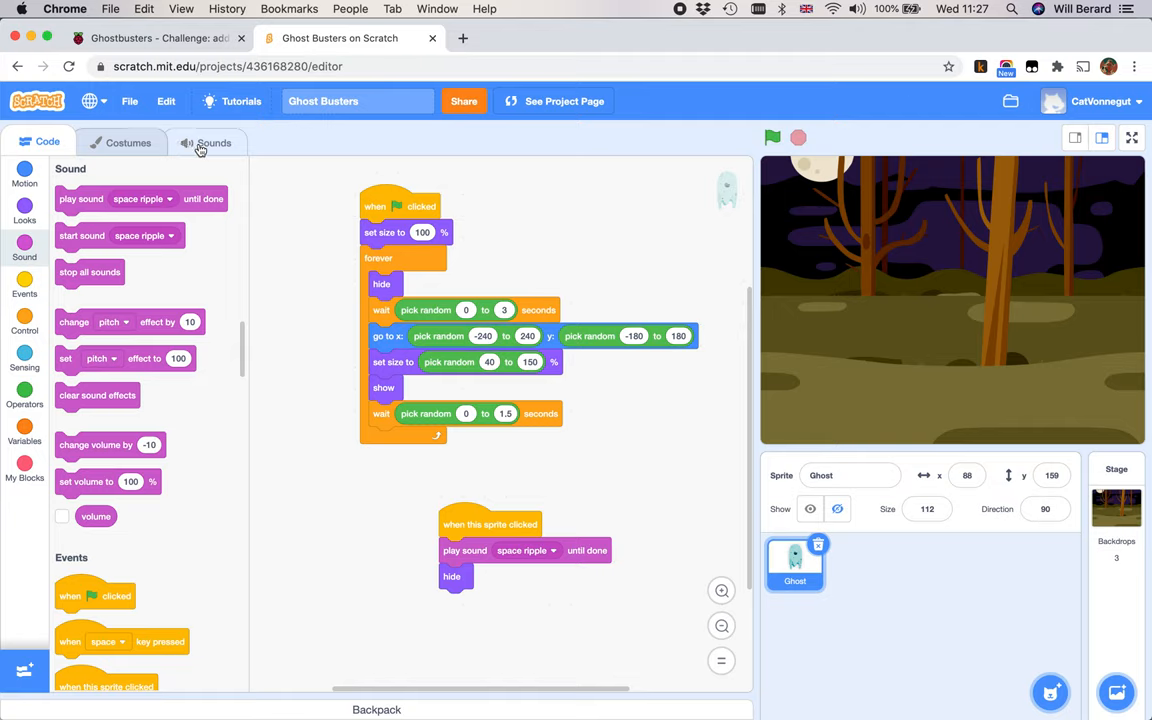
pyautogui.click(24, 208)
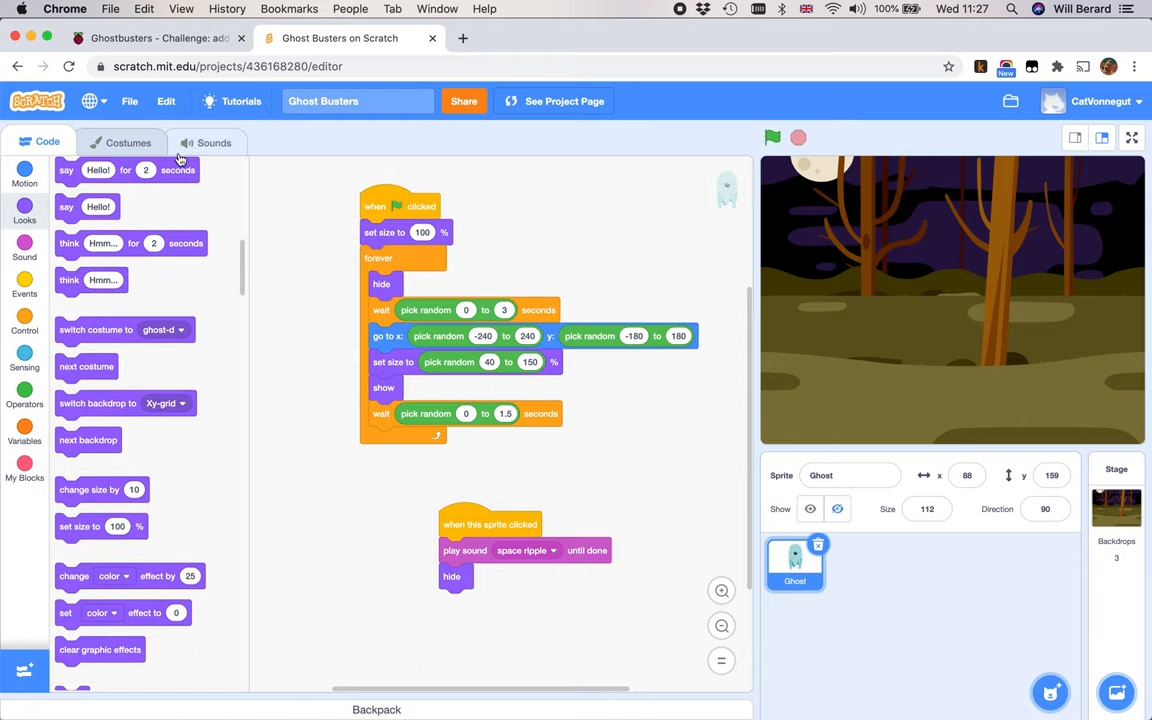
pyautogui.click(127, 142)
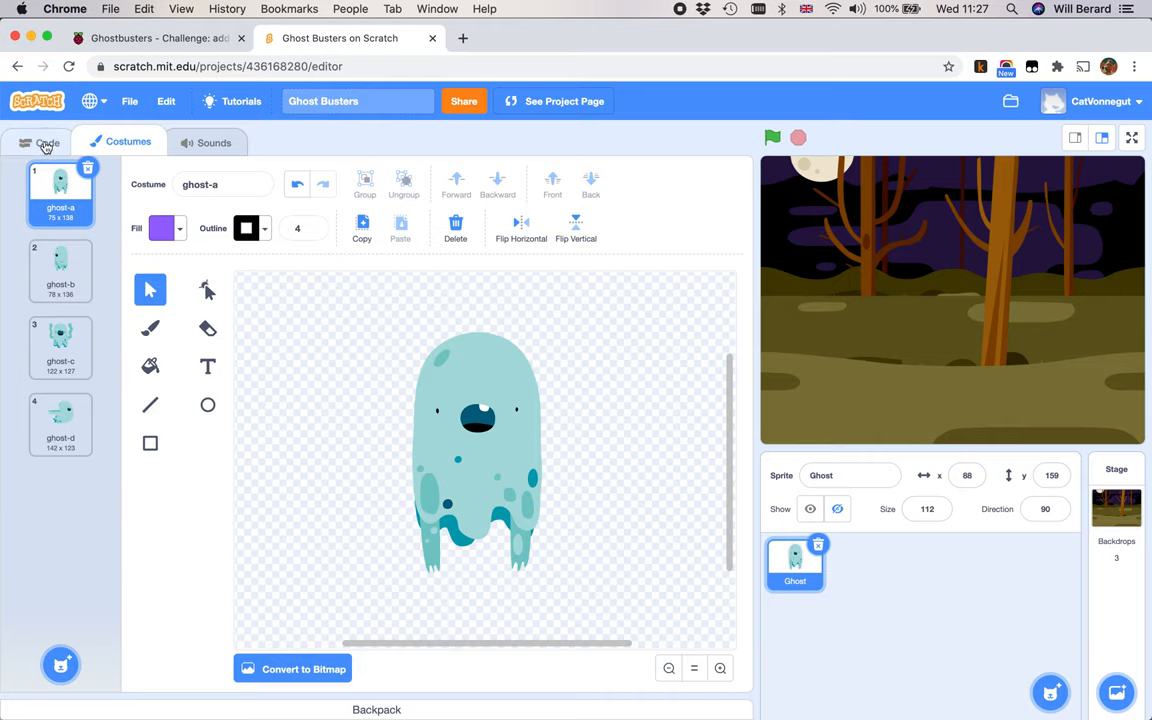
pyautogui.click(47, 142)
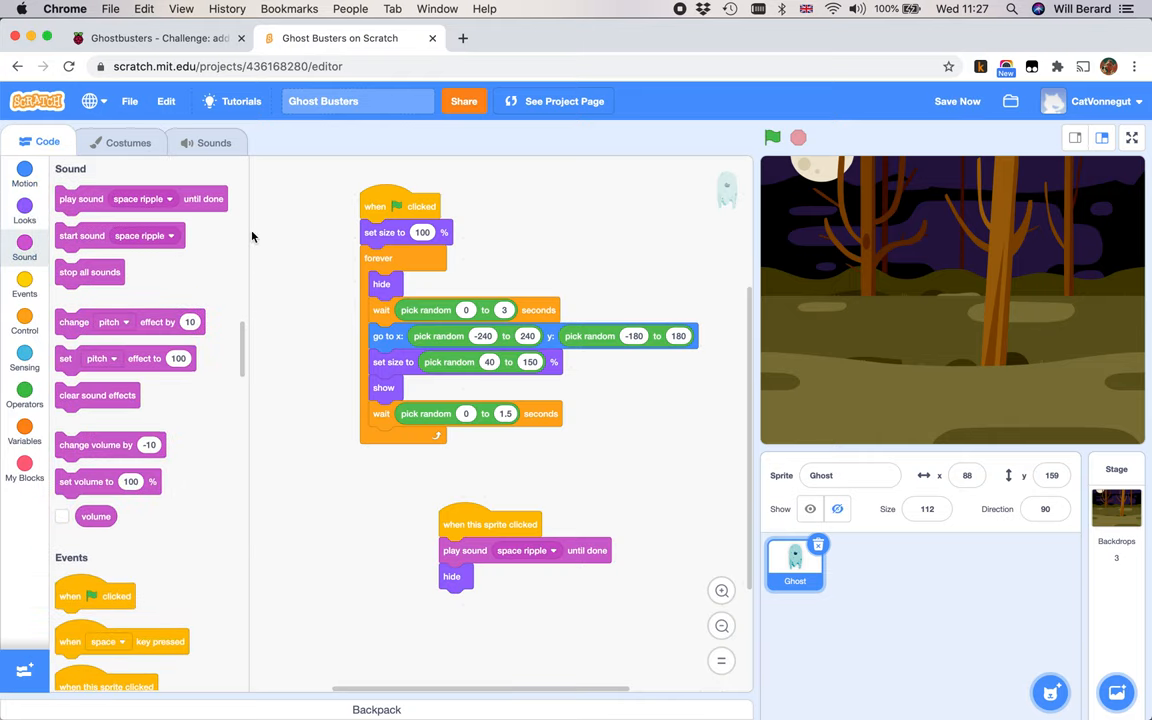
pyautogui.click(213, 142)
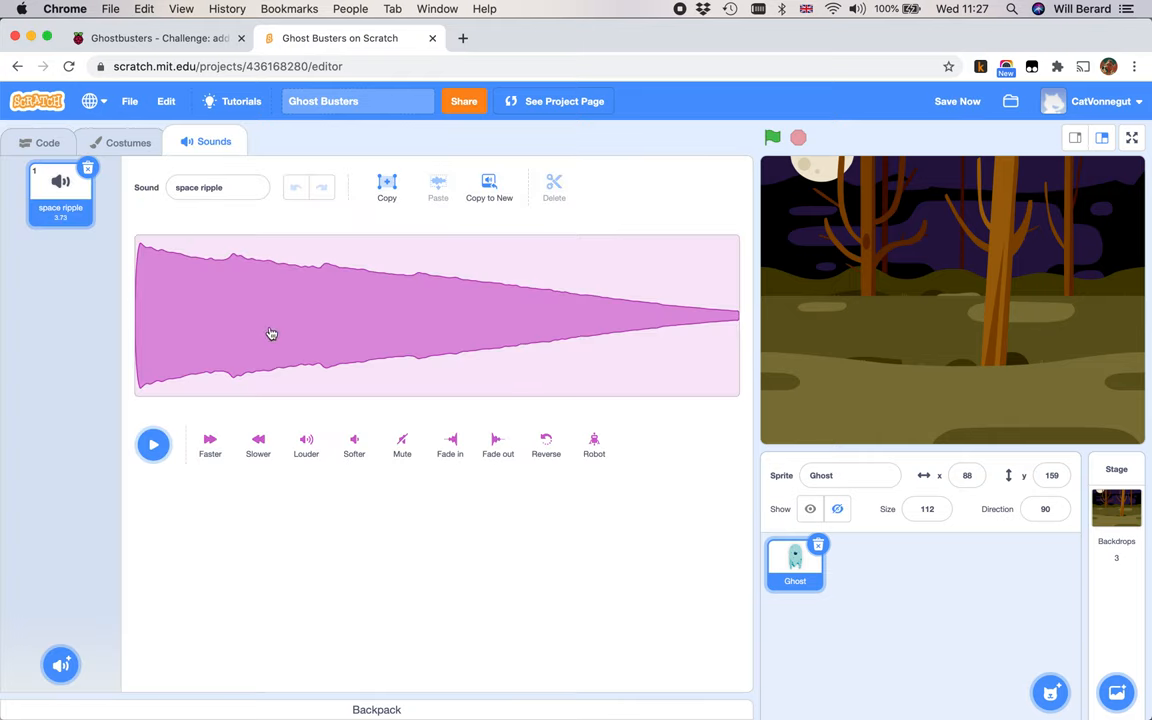
pyautogui.moveTo(485, 251)
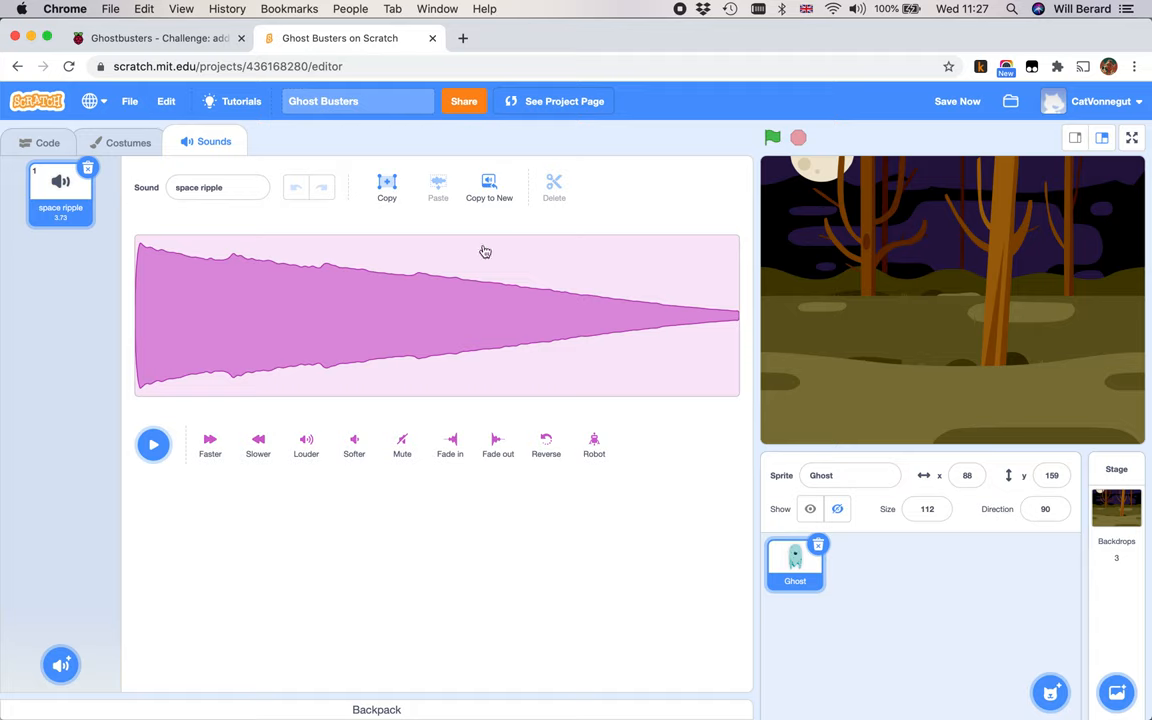
# Step: Preview space ripple, then apply the Faster effect, shortening it to about 1.48 seconds
pyautogui.click(153, 444)
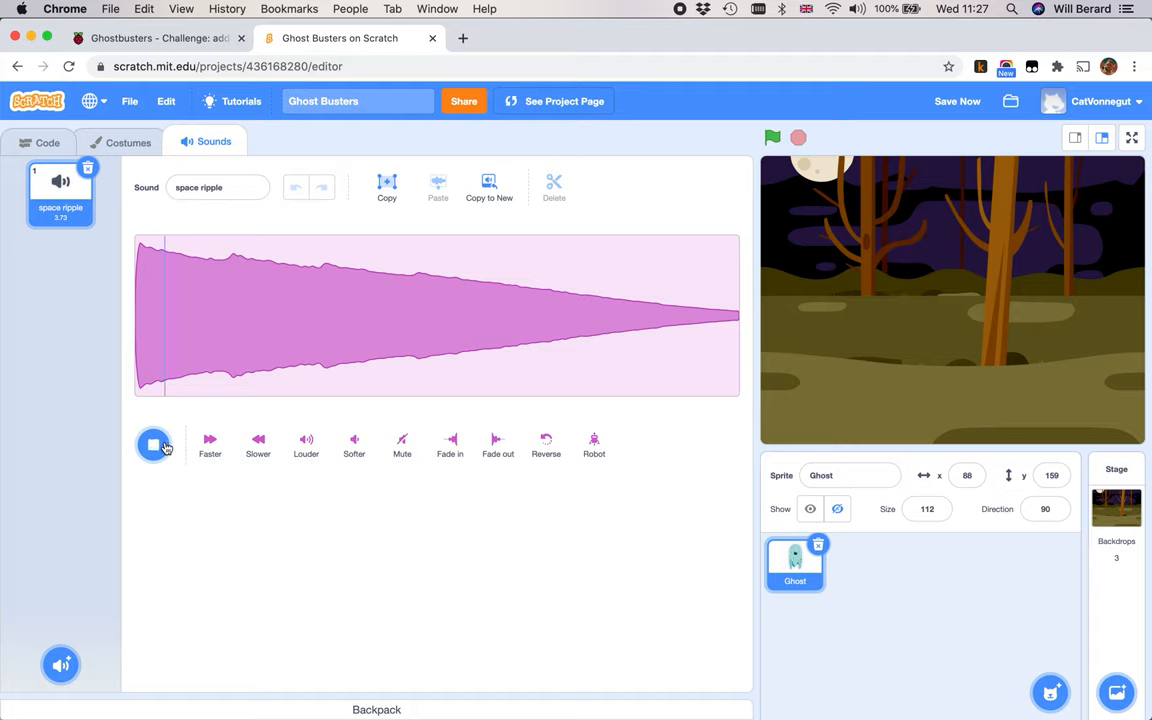
pyautogui.click(153, 444)
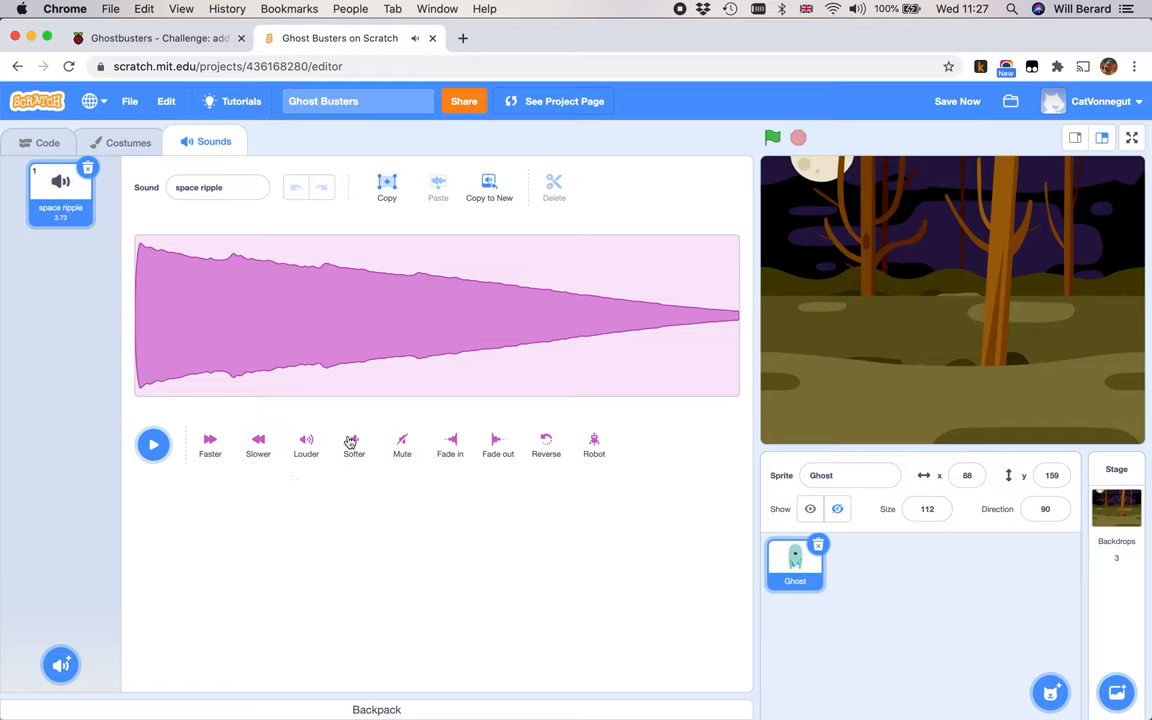
pyautogui.moveTo(210, 447)
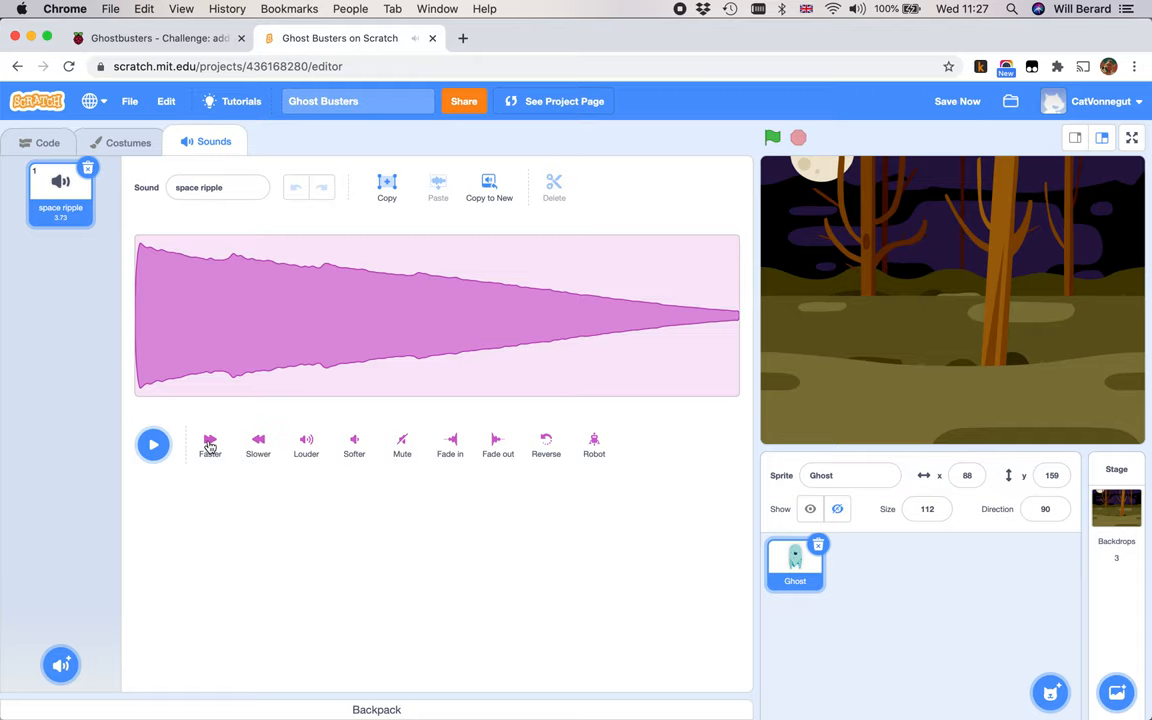
pyautogui.click(153, 444)
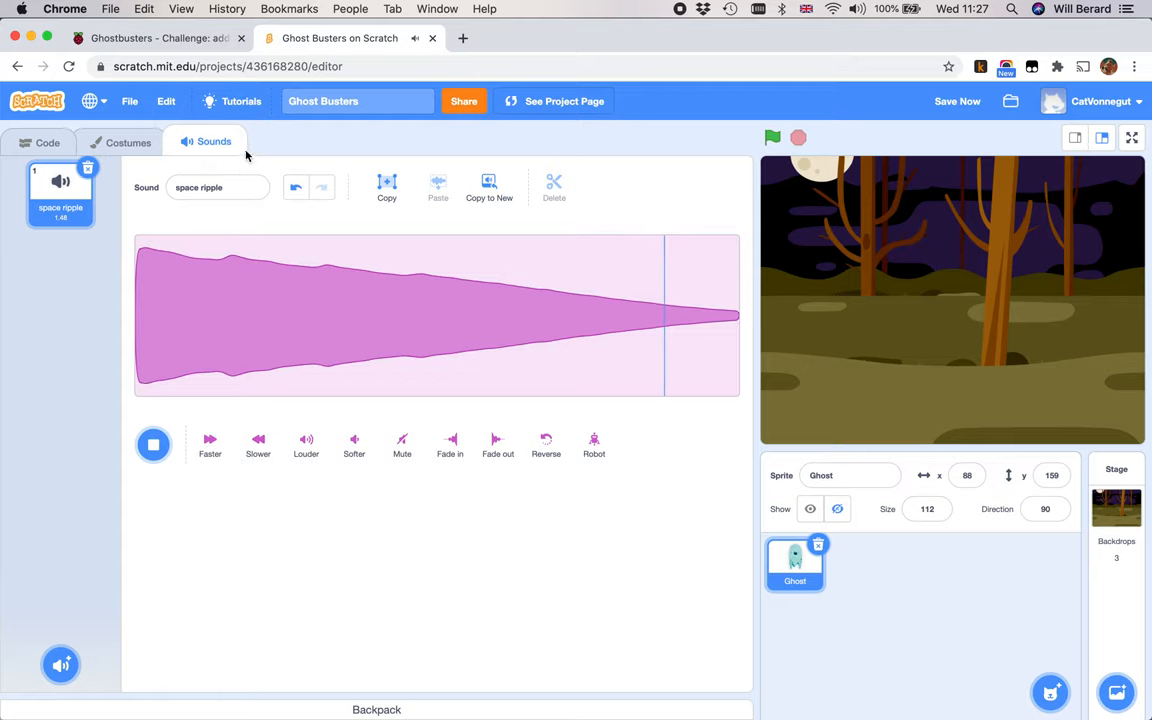
pyautogui.click(47, 142)
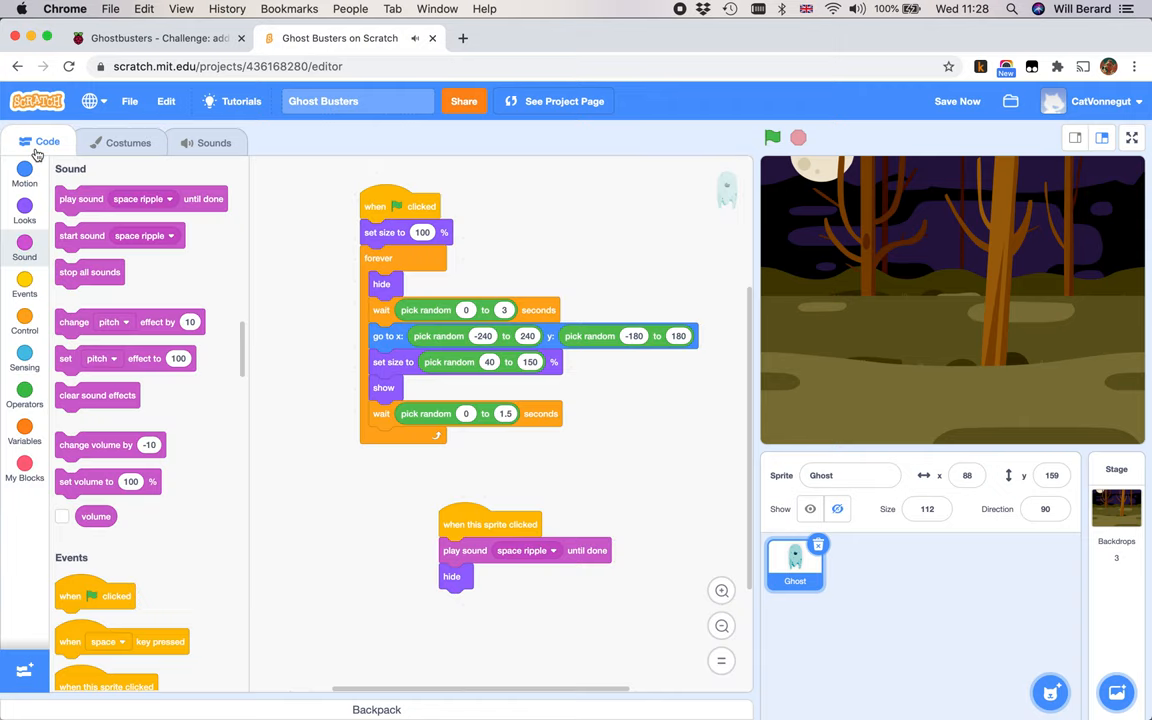
pyautogui.moveTo(168, 343)
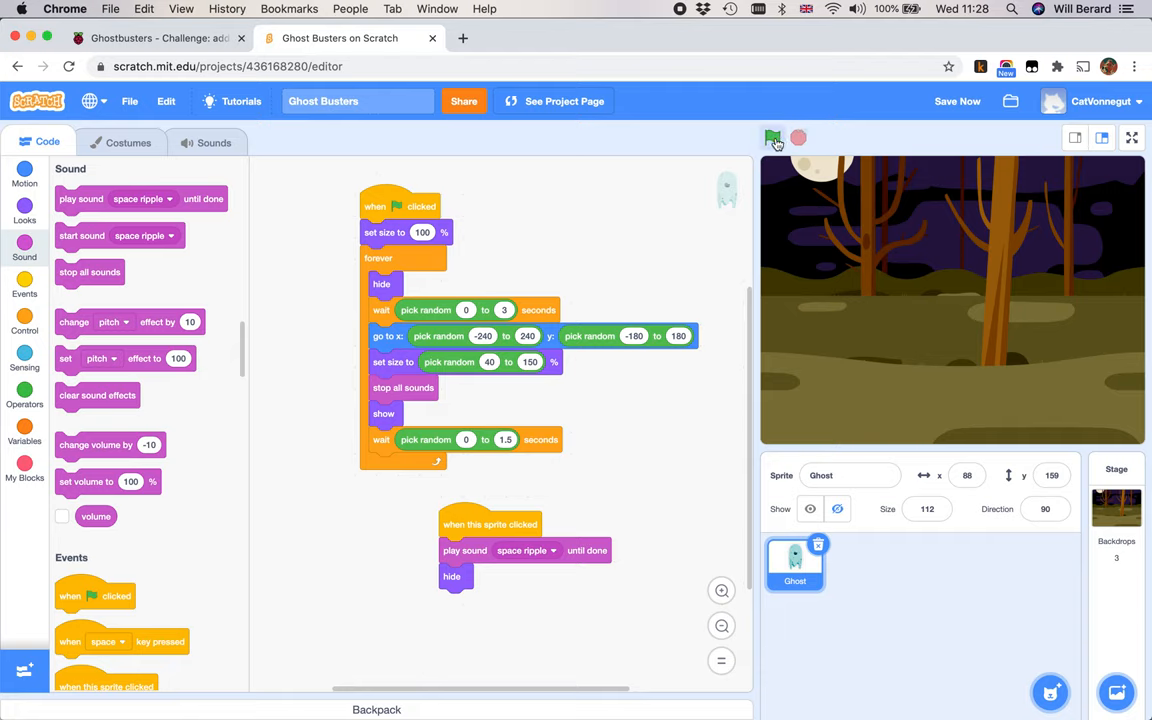
# Step: Start the game with the green flag to test the ghost
pyautogui.click(772, 137)
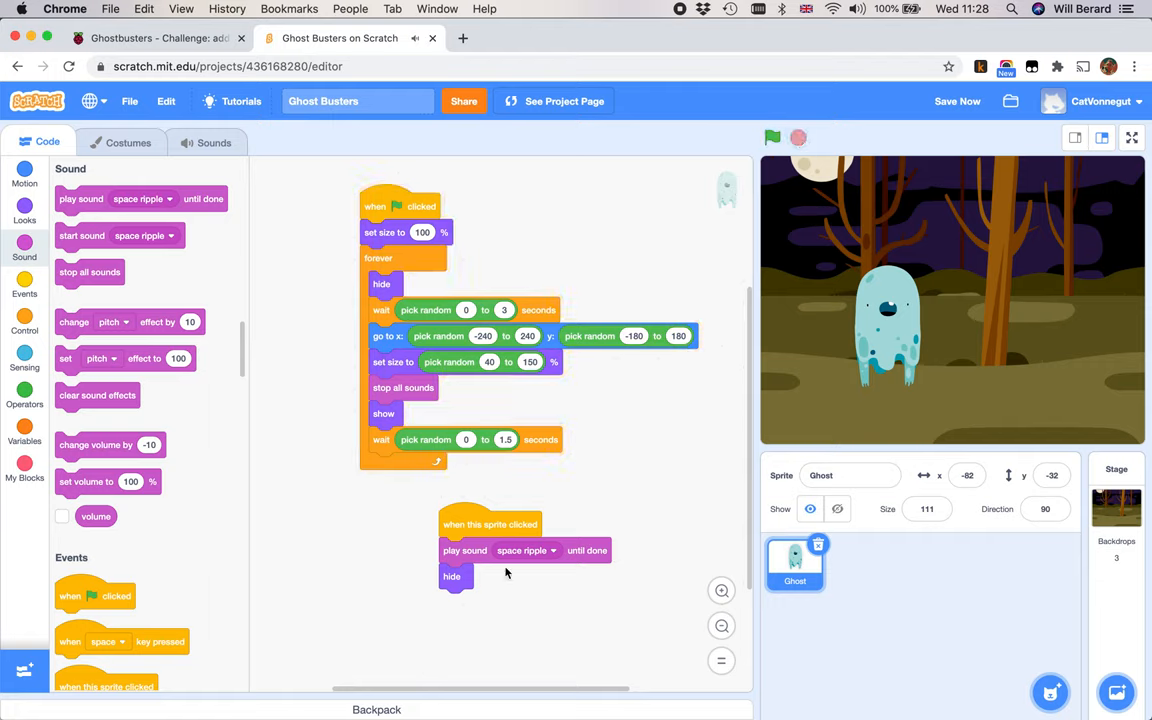
# Step: Put 'hide' before the space ripple sound, test by catching the ghost, then return to the tutorial
pyautogui.moveTo(452, 576); pyautogui.dragTo(472, 551)
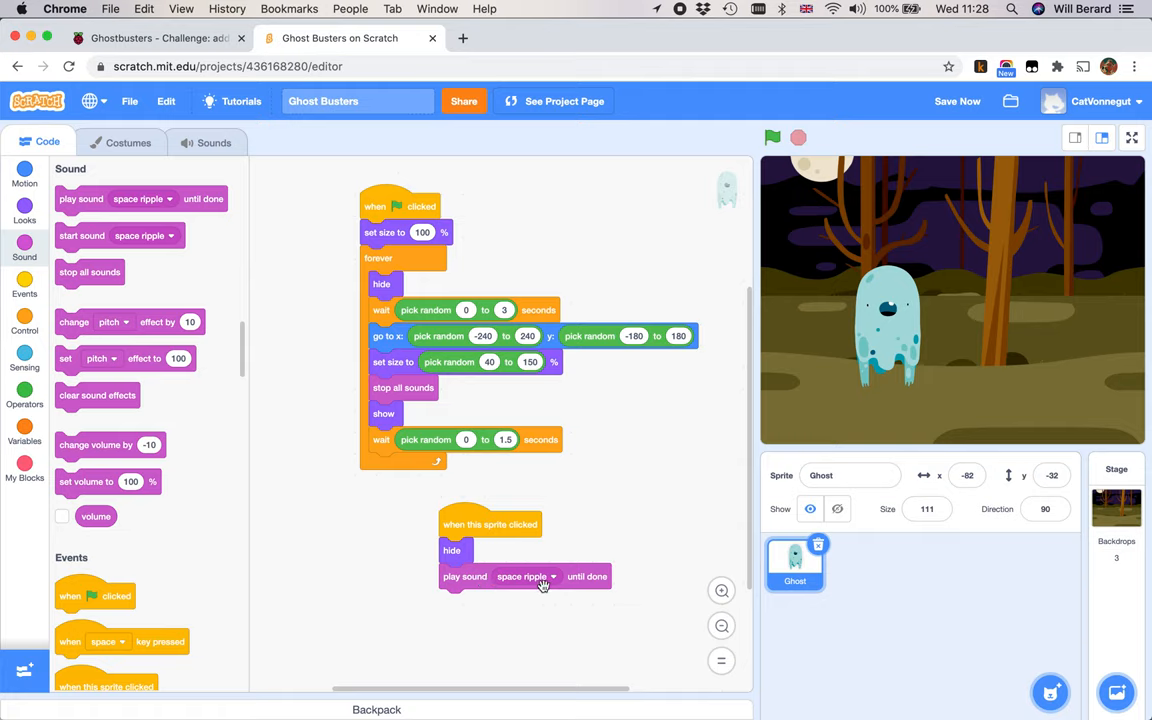
pyautogui.moveTo(593, 584)
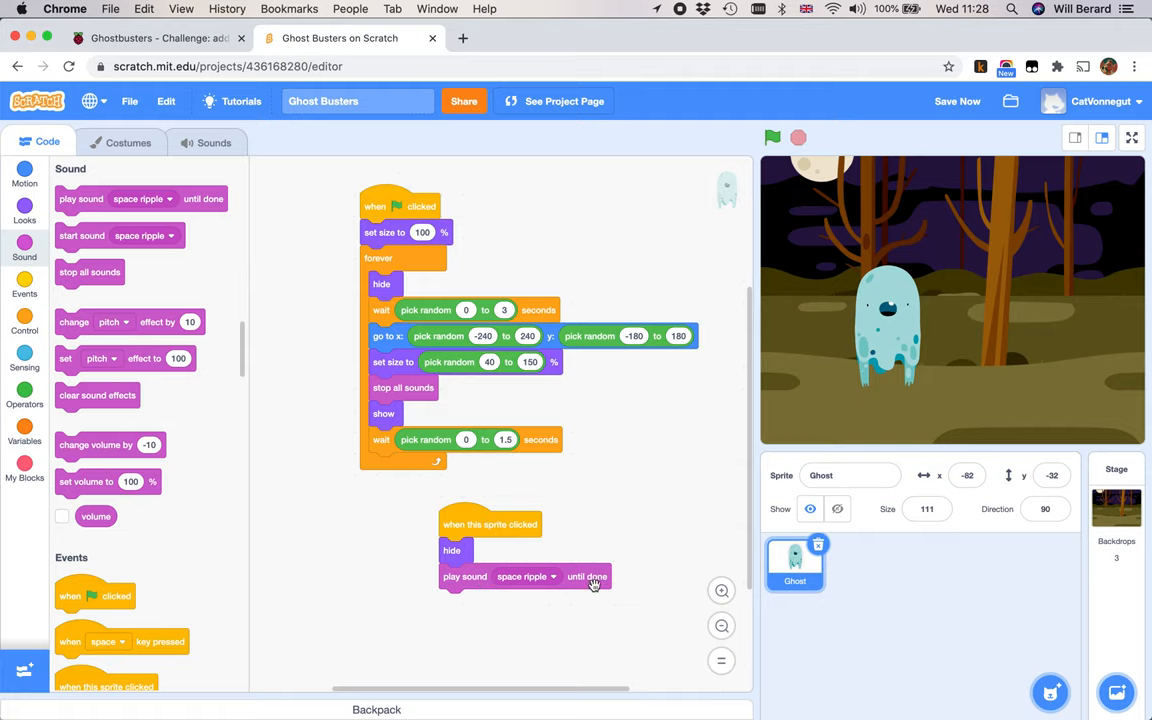
pyautogui.moveTo(480, 576)
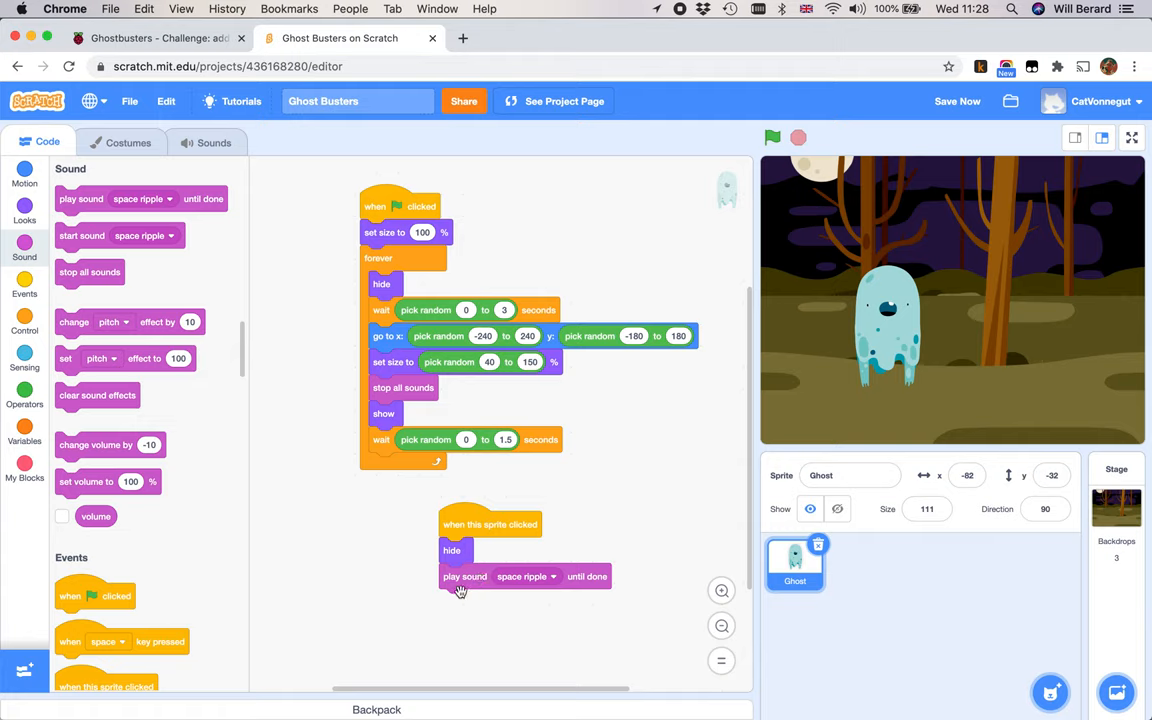
pyautogui.moveTo(553, 483)
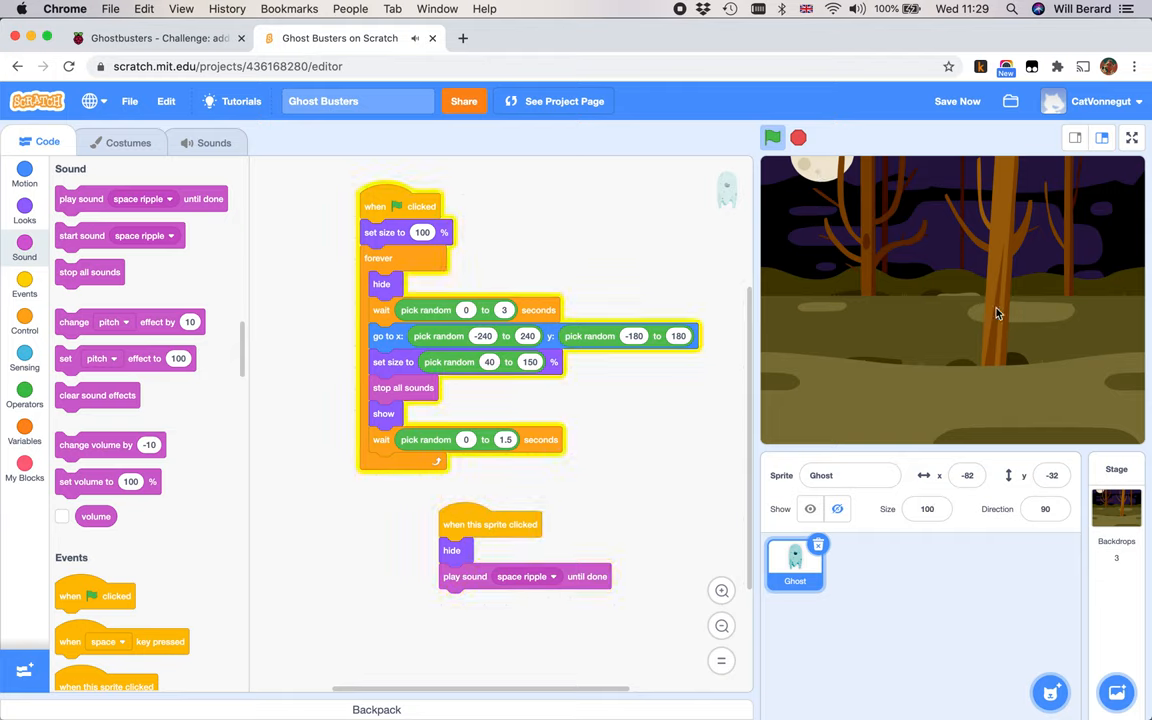
pyautogui.click(772, 138)
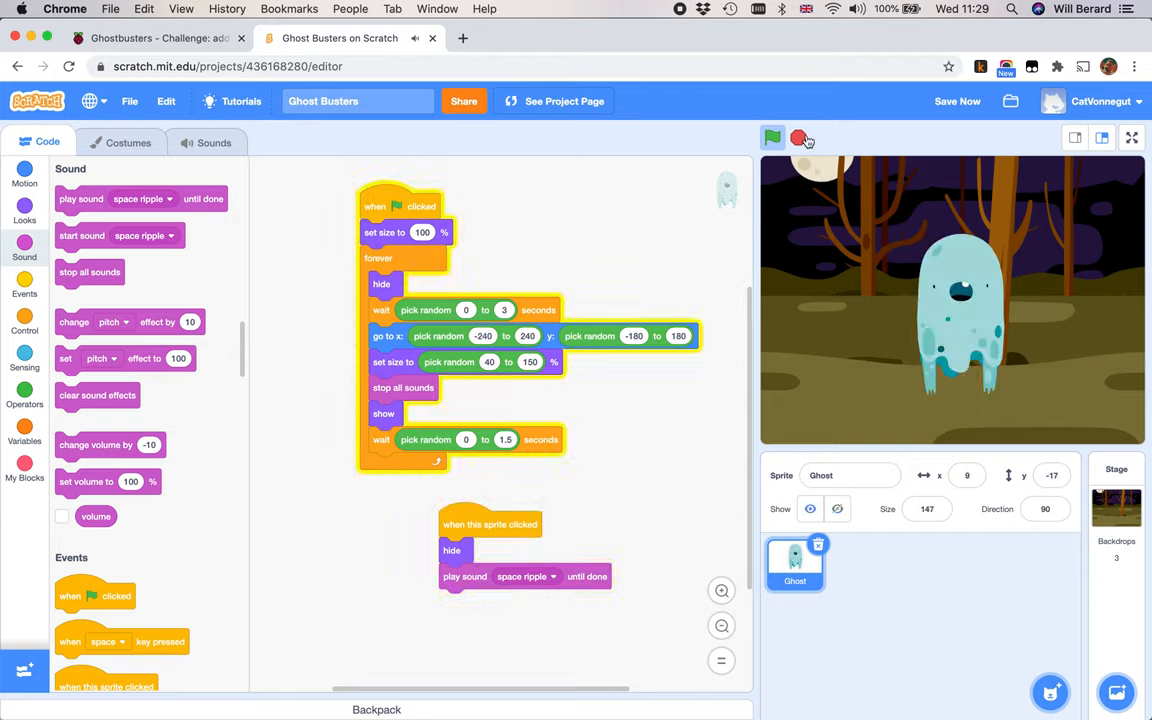
pyautogui.click(798, 138)
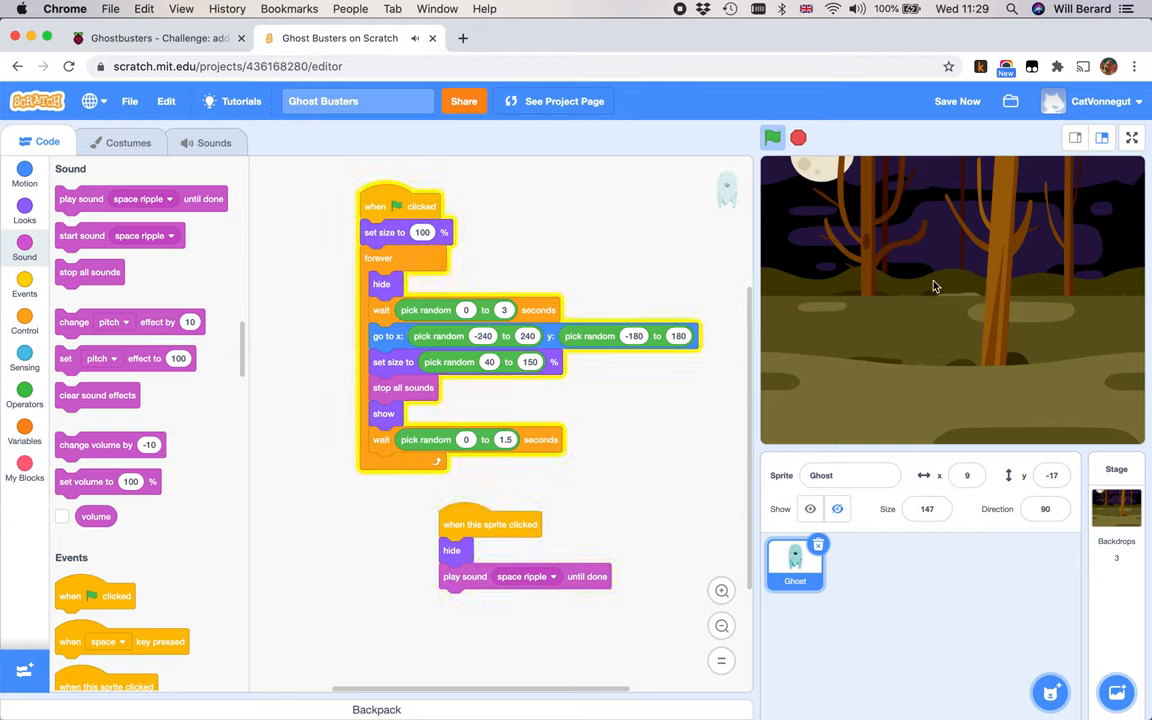
pyautogui.click(150, 38)
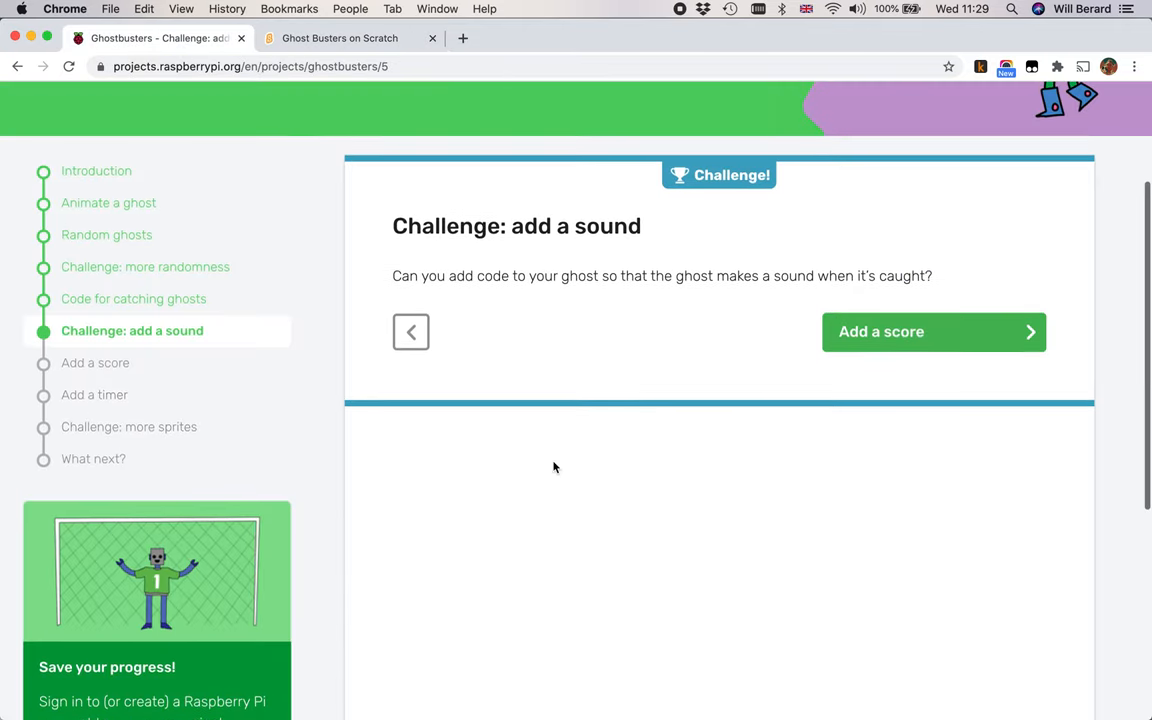
pyautogui.moveTo(678, 252)
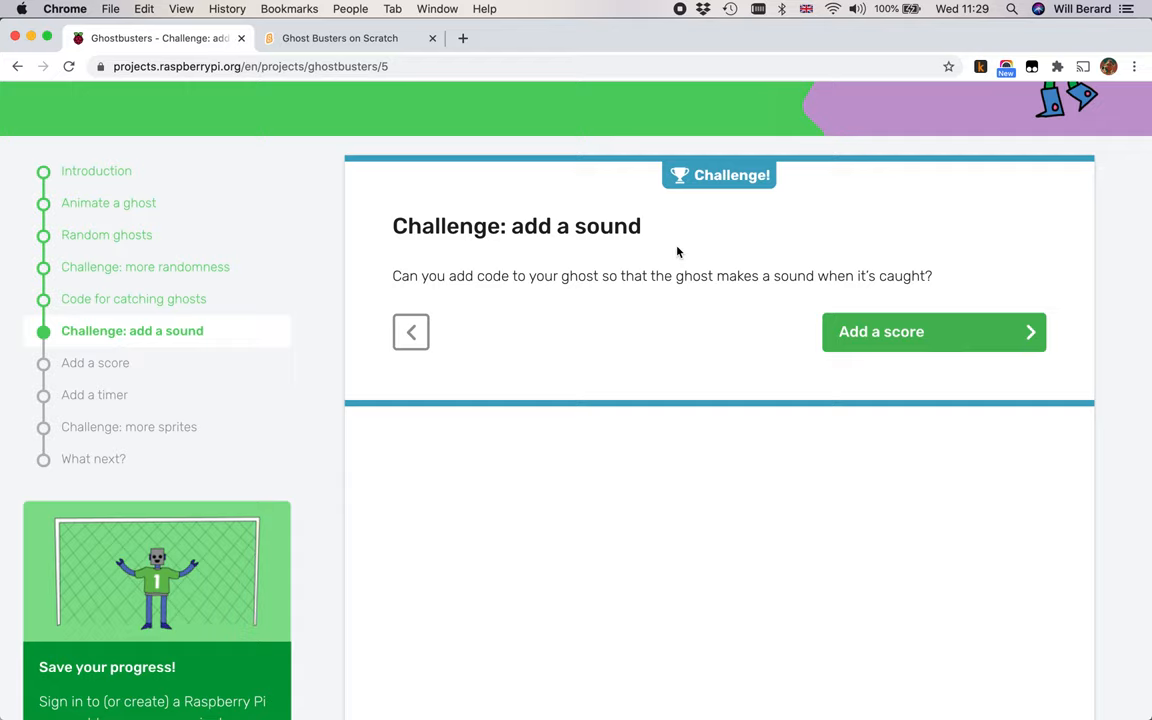